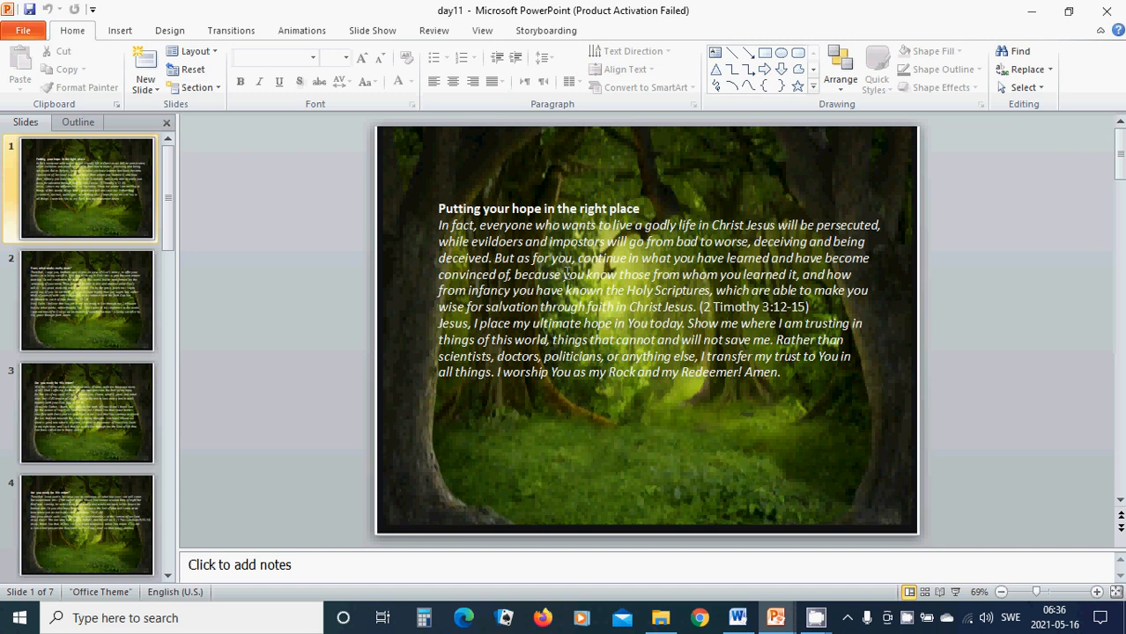
mouse_move(681, 410)
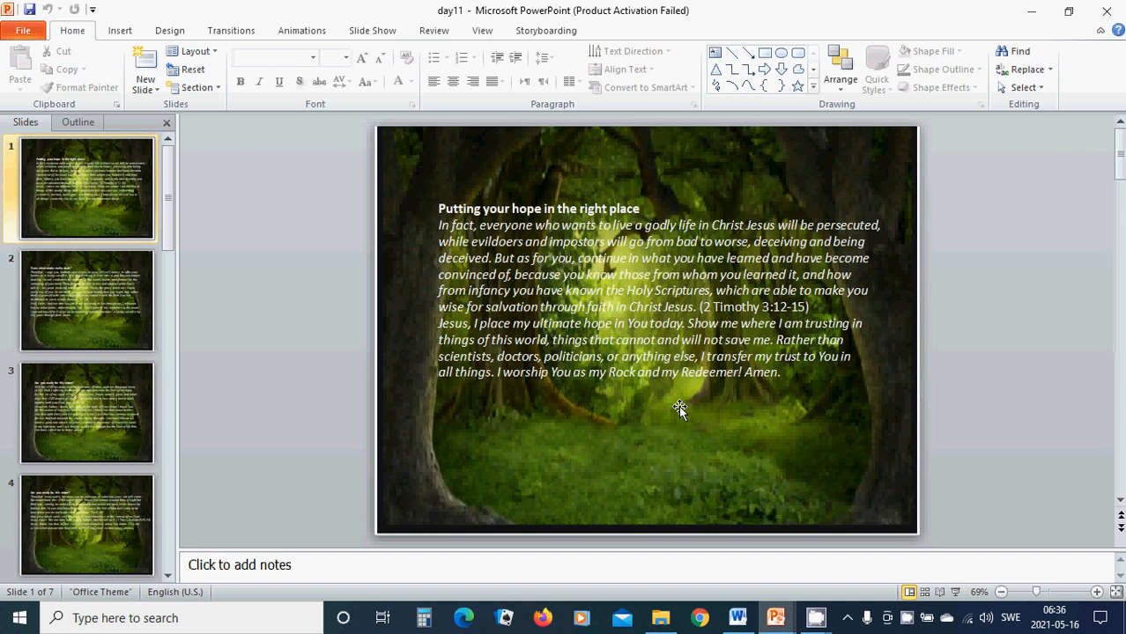
mouse_move(738, 414)
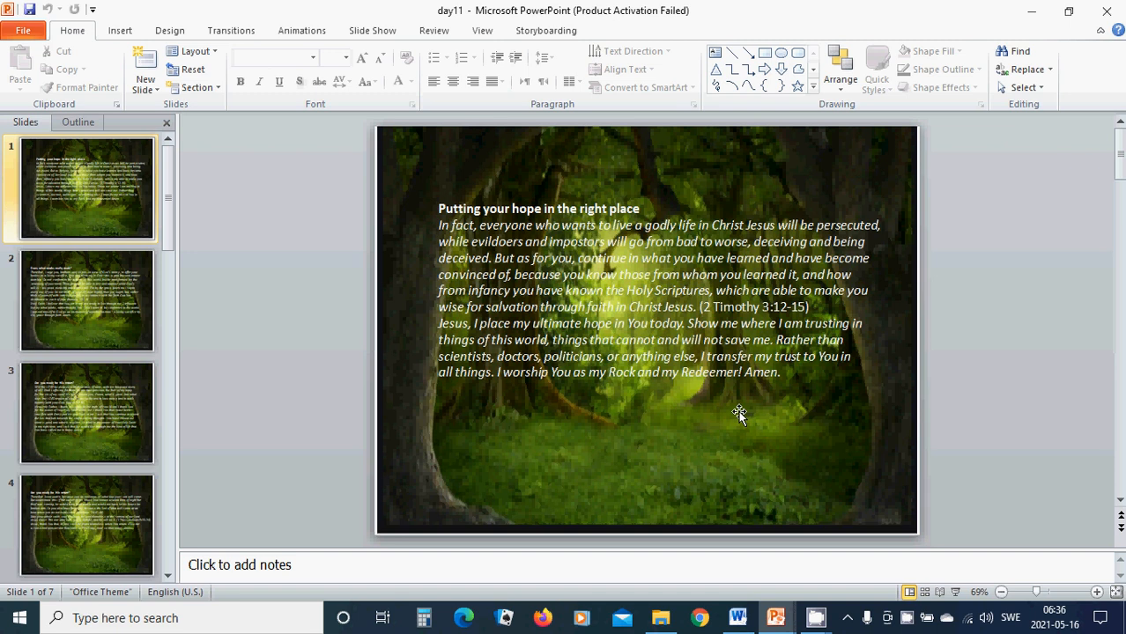
mouse_move(594, 417)
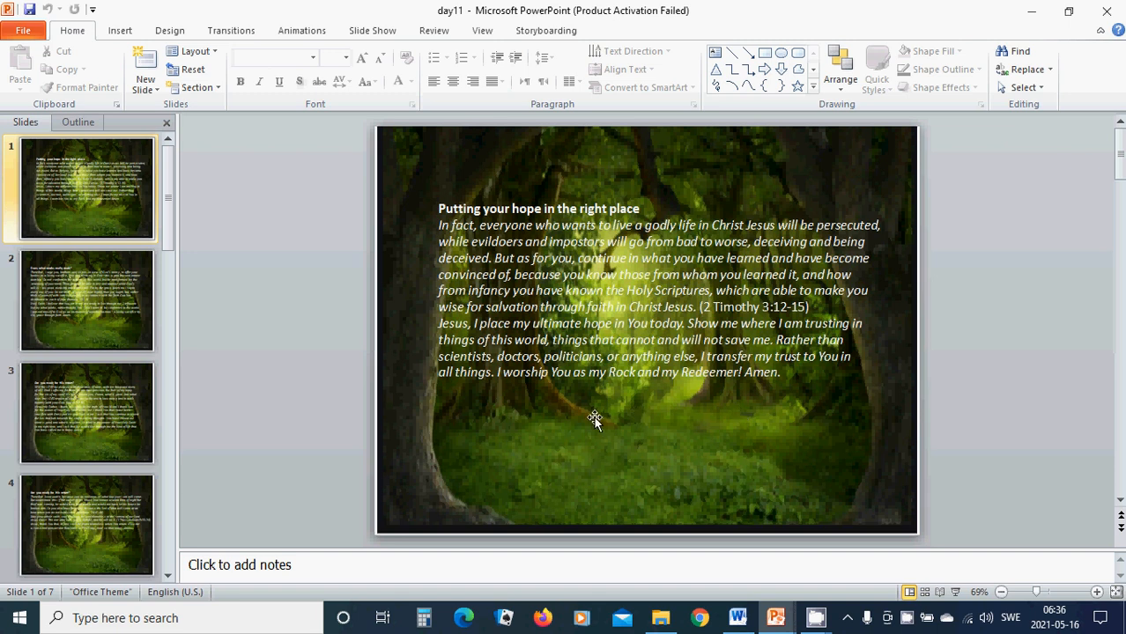
mouse_move(613, 411)
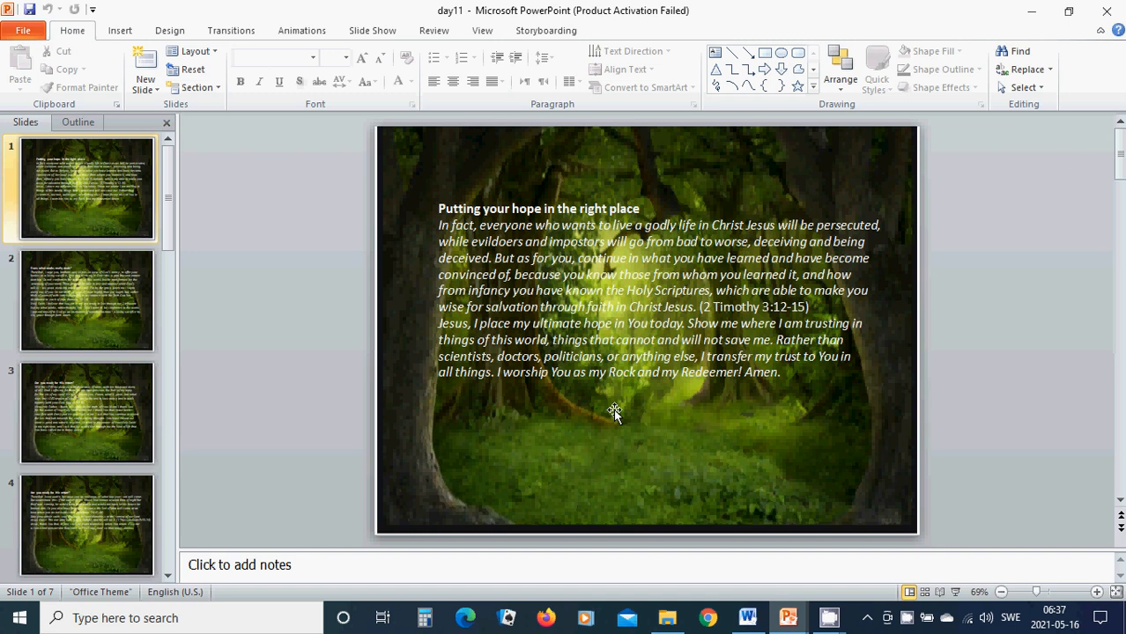
mouse_move(637, 420)
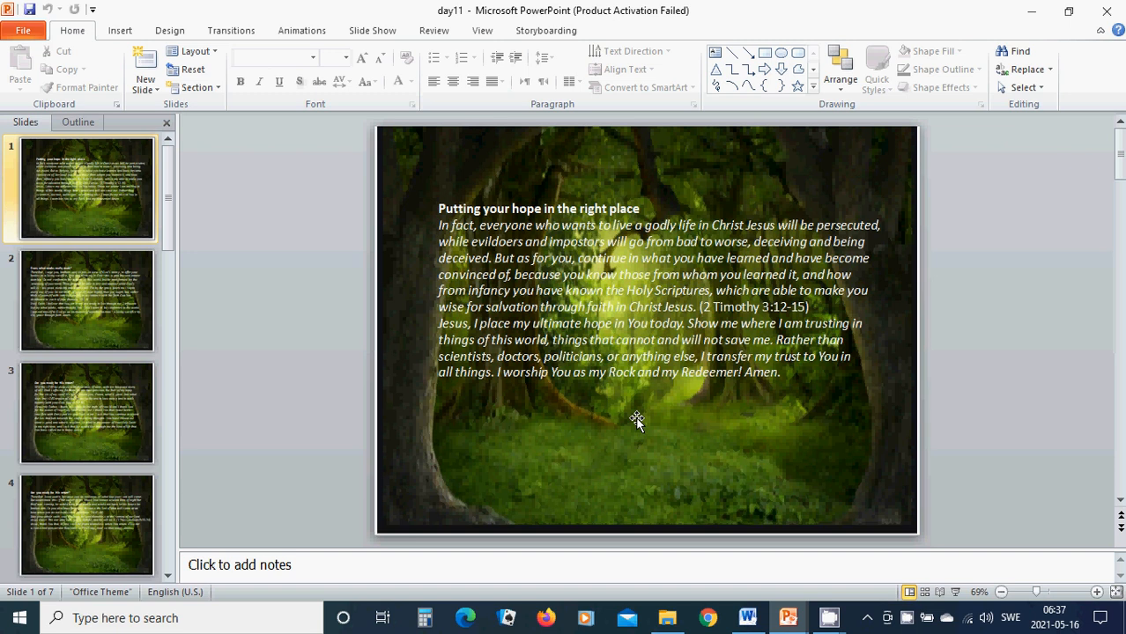
mouse_move(616, 419)
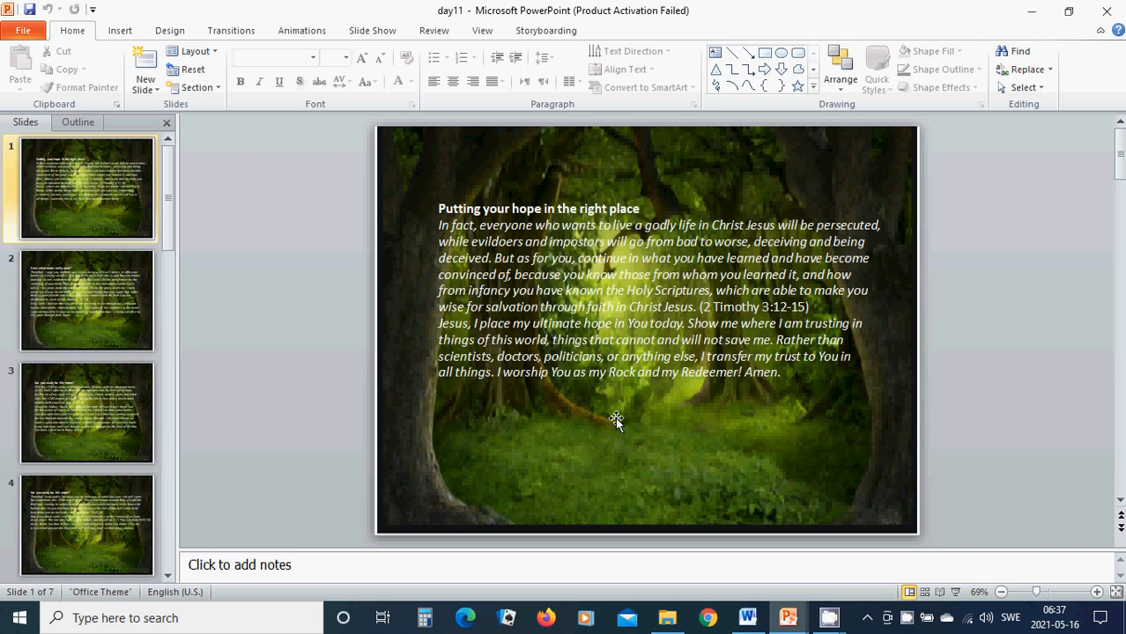
mouse_move(569, 413)
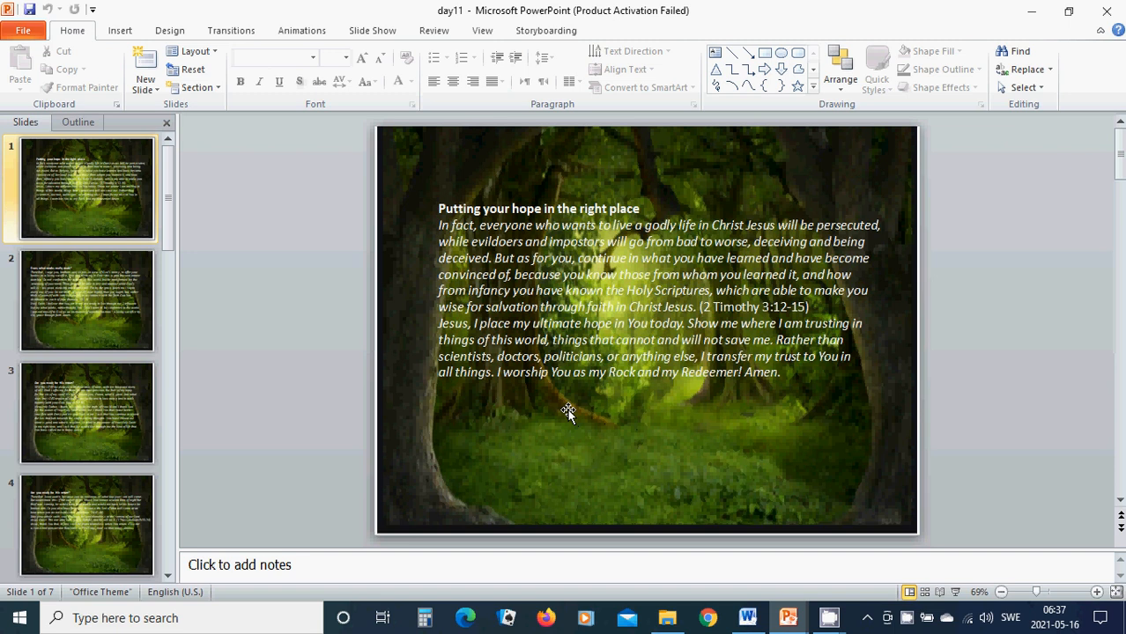
mouse_move(596, 406)
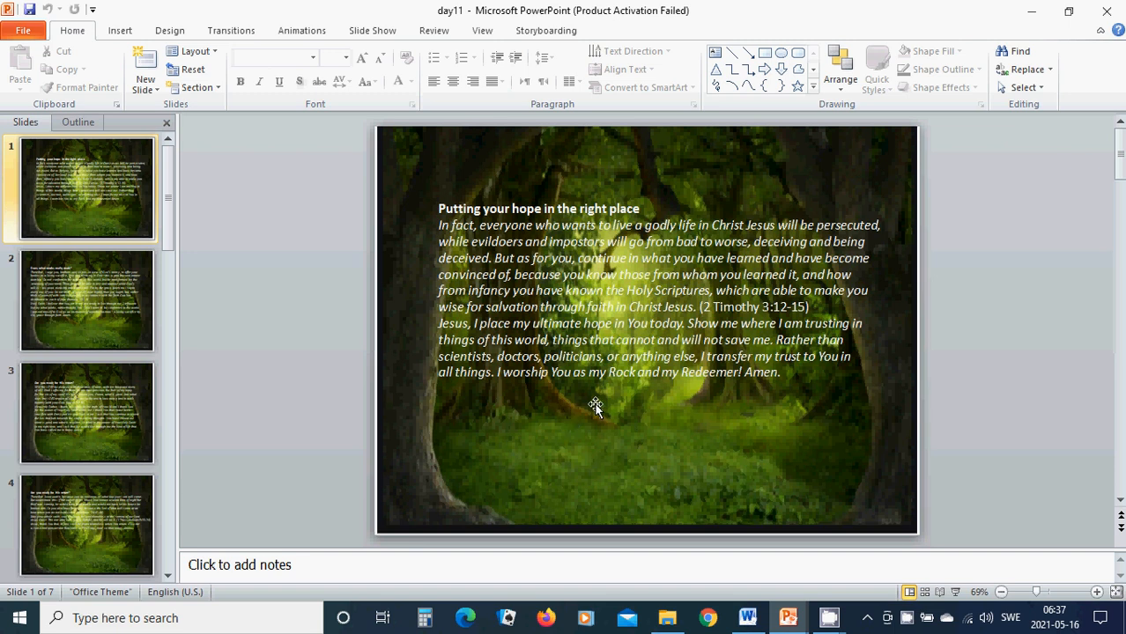
mouse_move(661, 410)
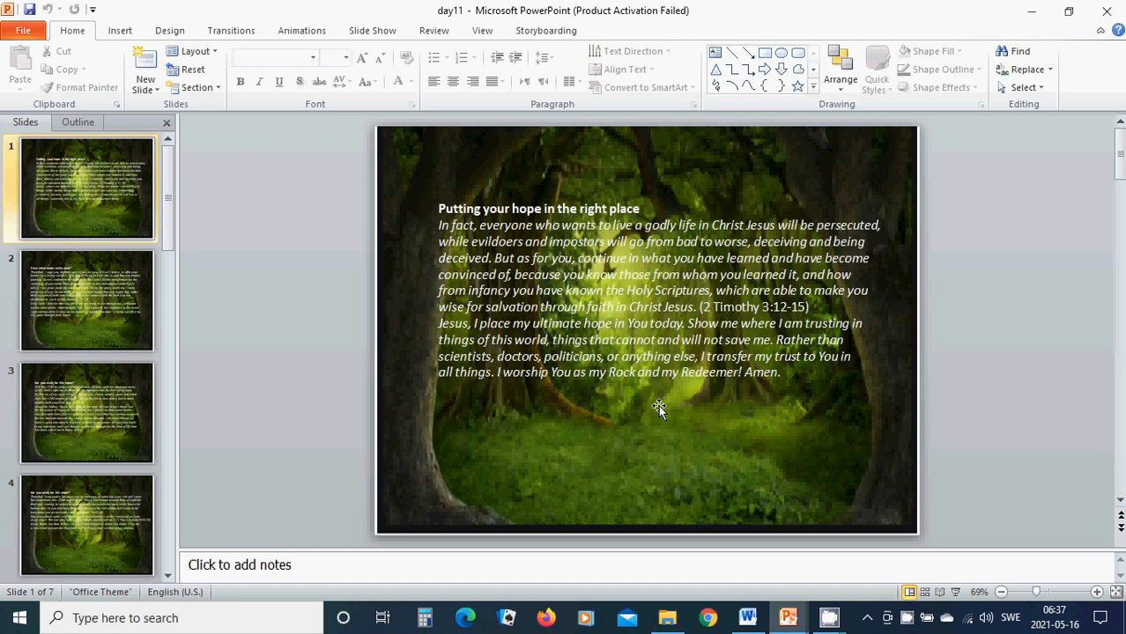
mouse_move(555, 412)
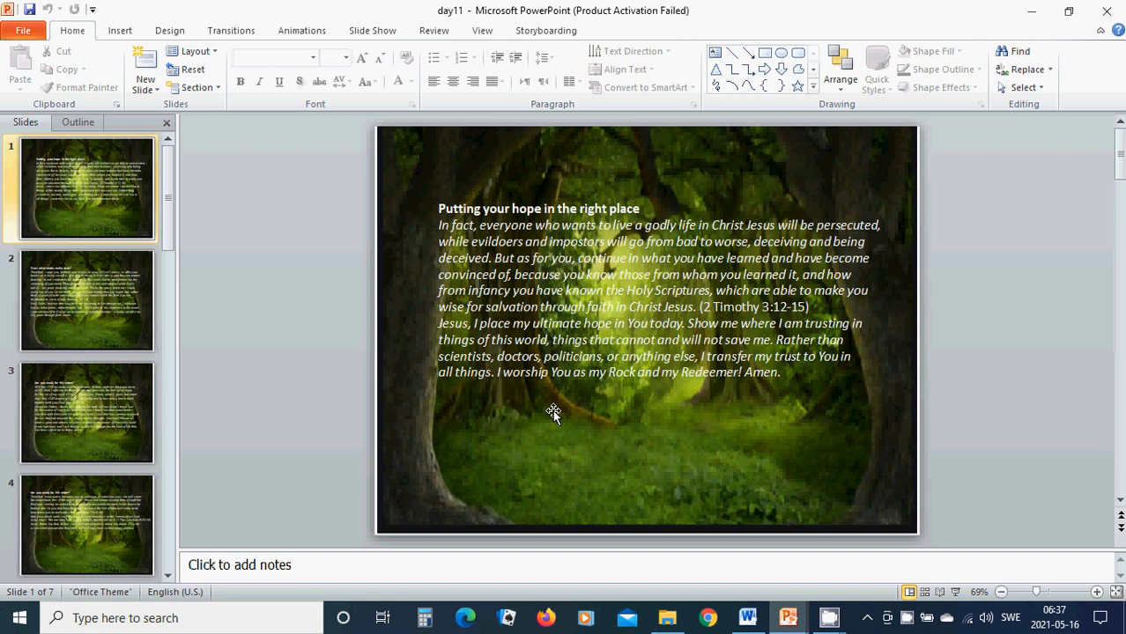
mouse_move(71, 313)
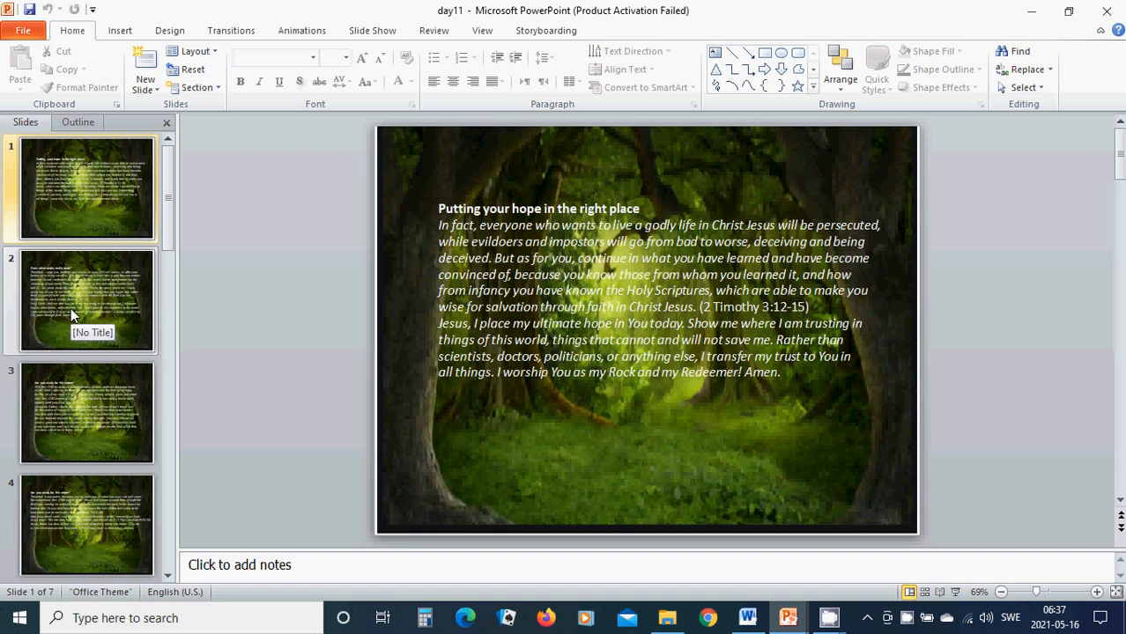
- Show slide 2, "Does what works really work?", to read Romans 12:1-3 and its prayer
click(87, 301)
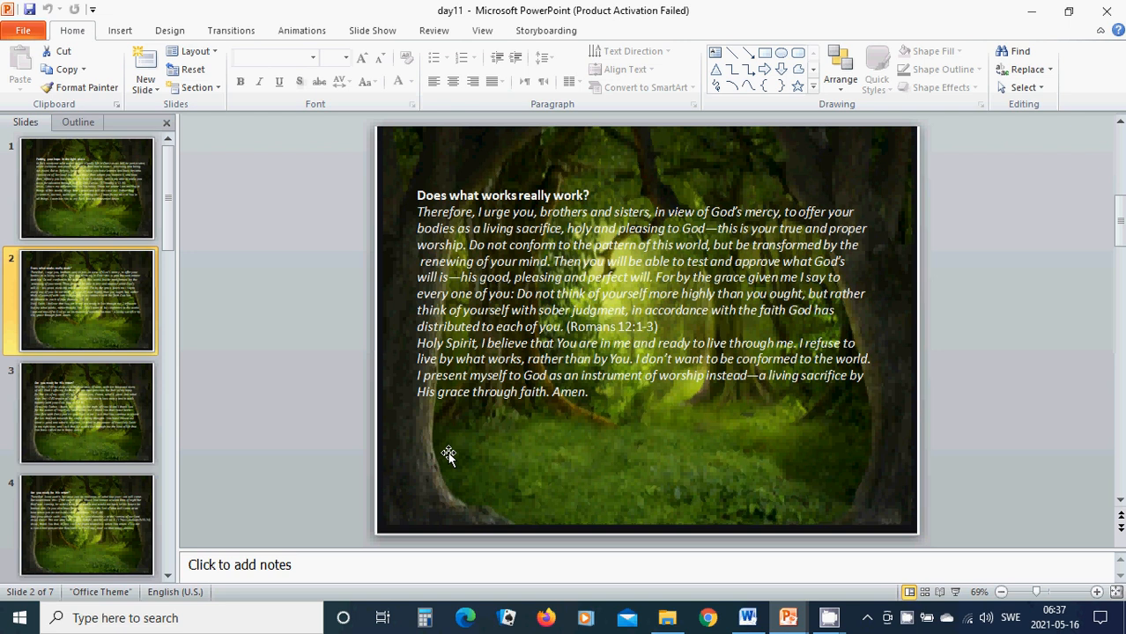
mouse_move(497, 433)
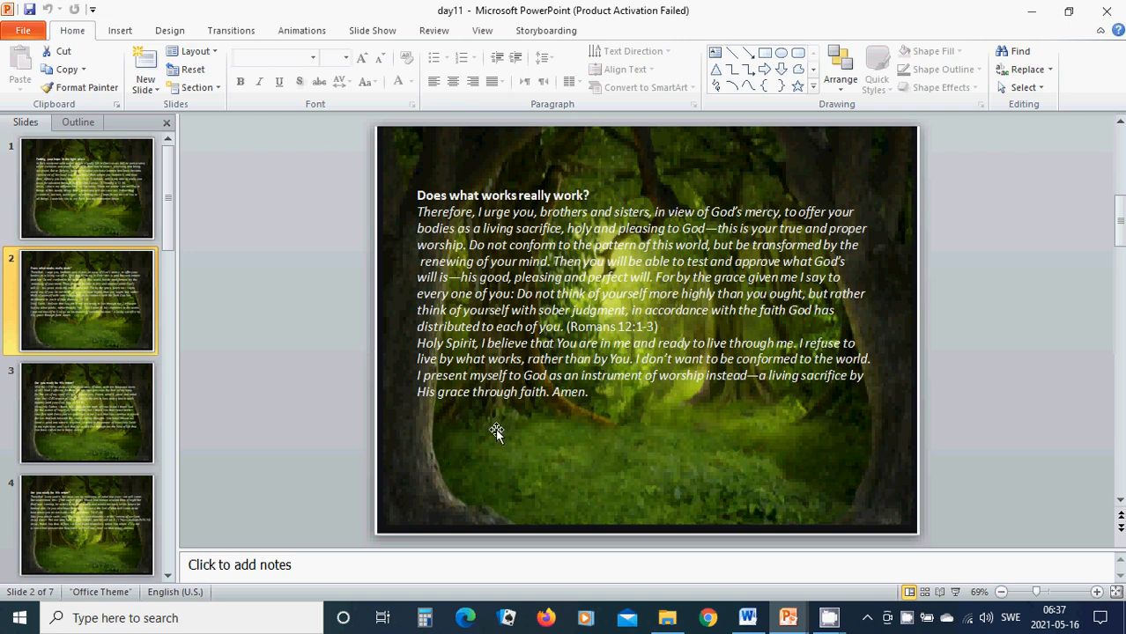
mouse_move(467, 438)
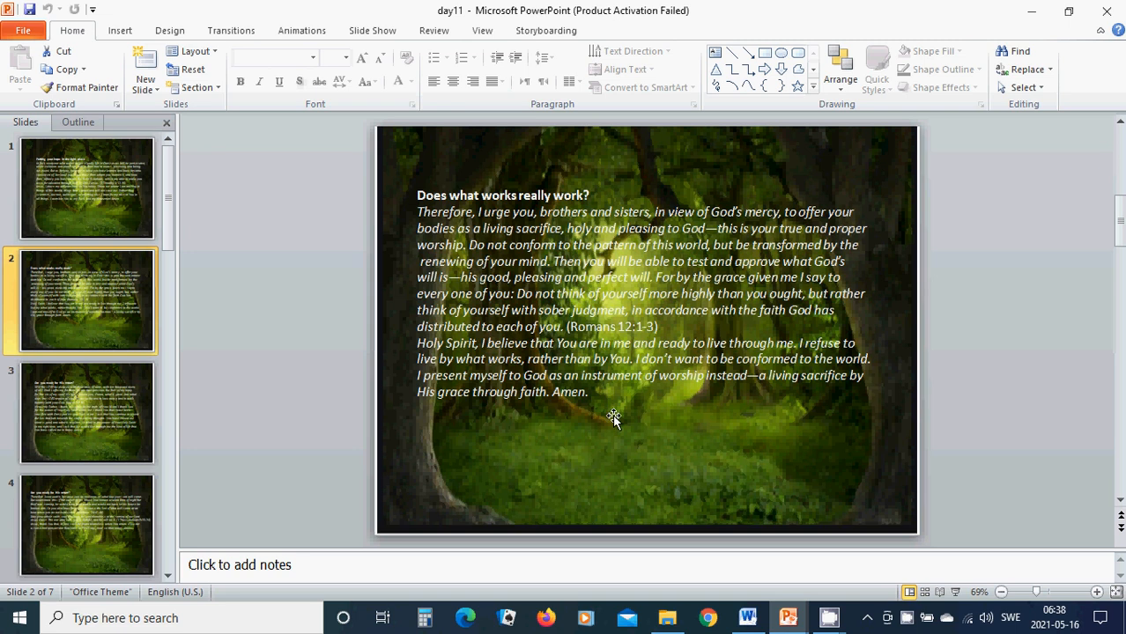
mouse_move(621, 416)
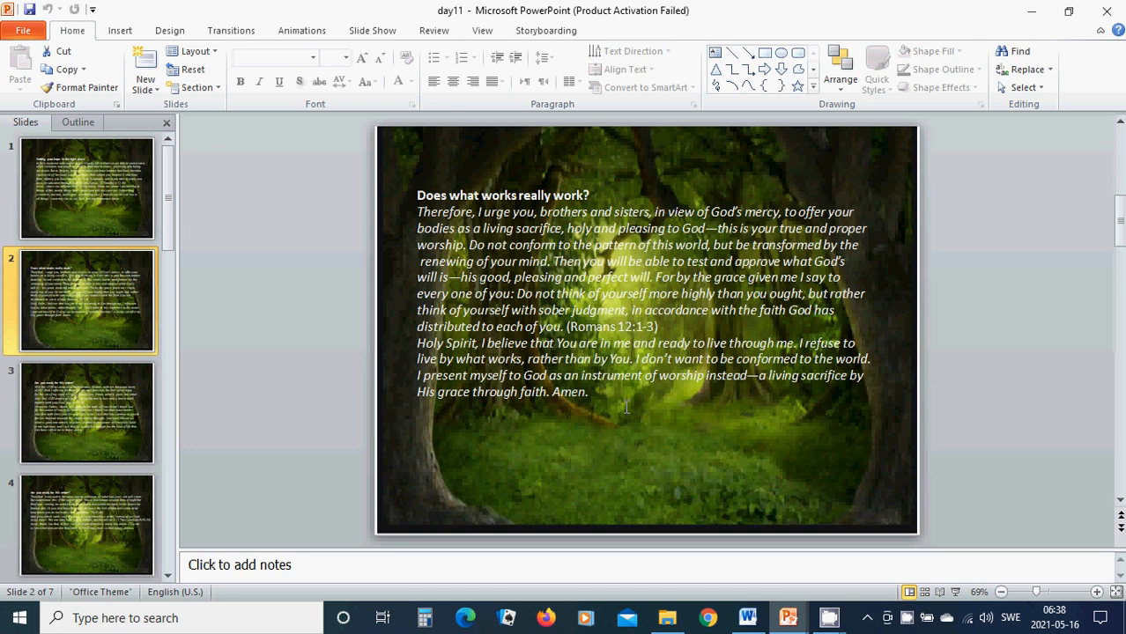
mouse_move(662, 408)
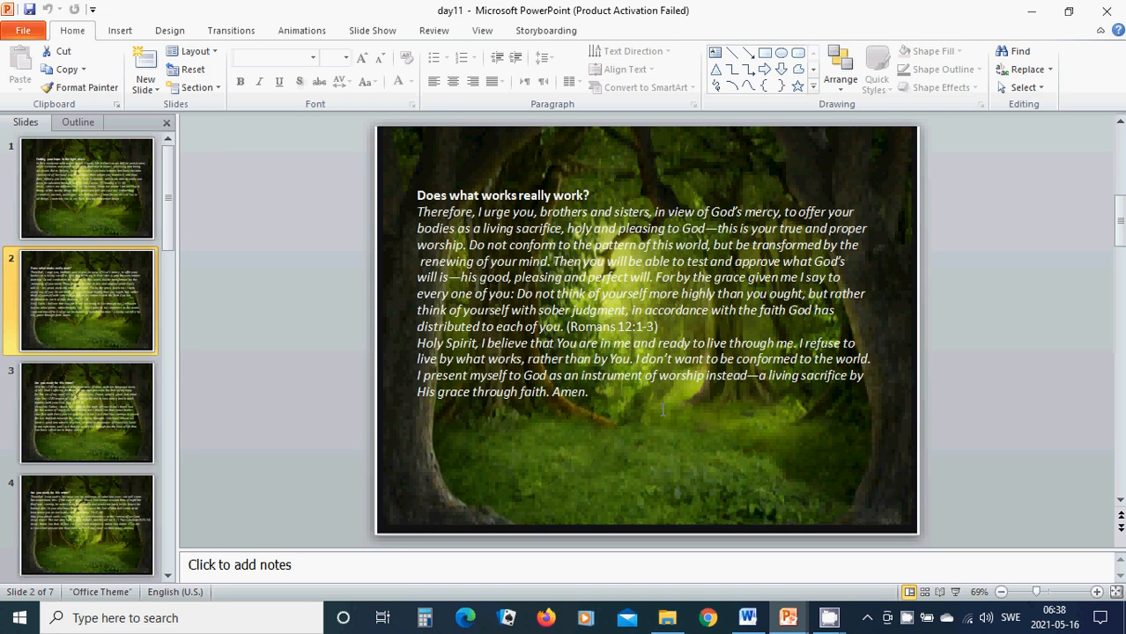
mouse_move(636, 411)
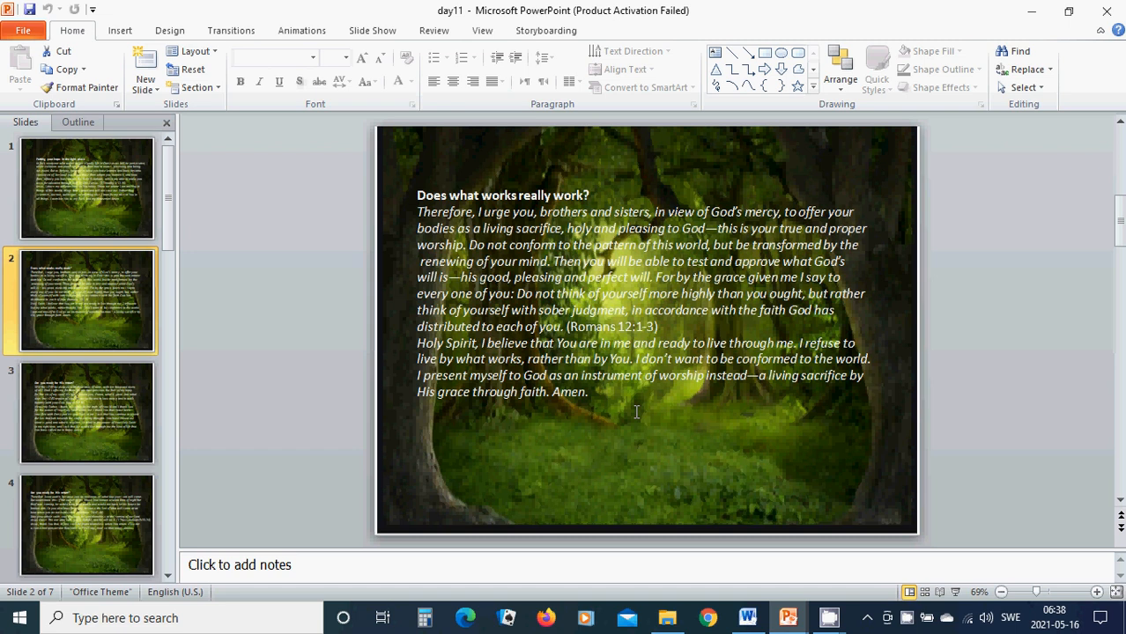
mouse_move(592, 412)
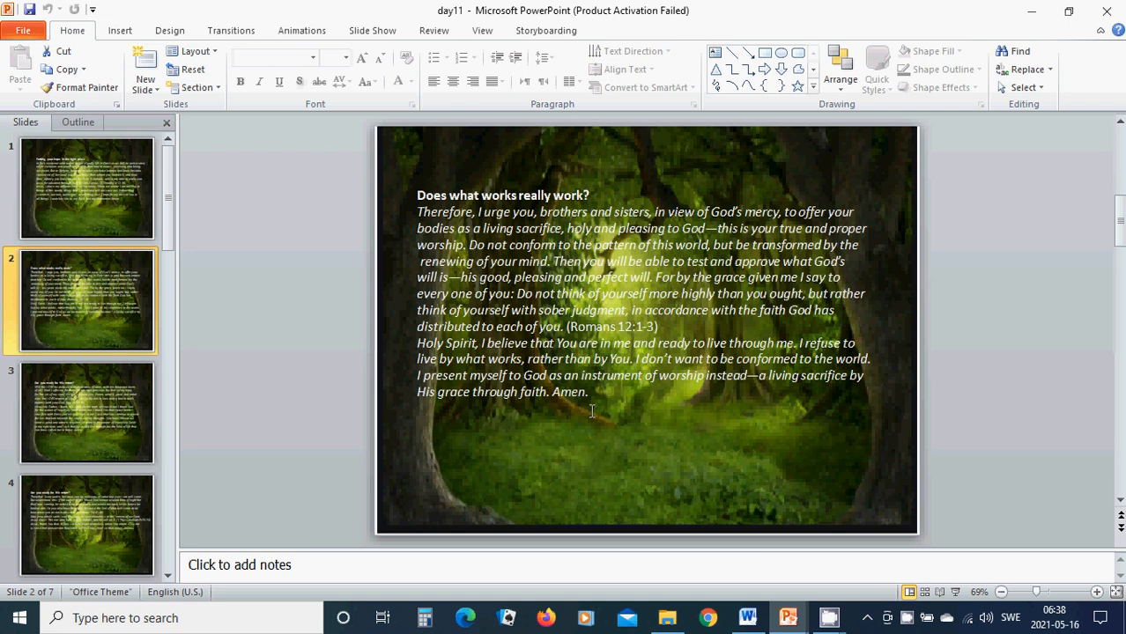
mouse_move(614, 420)
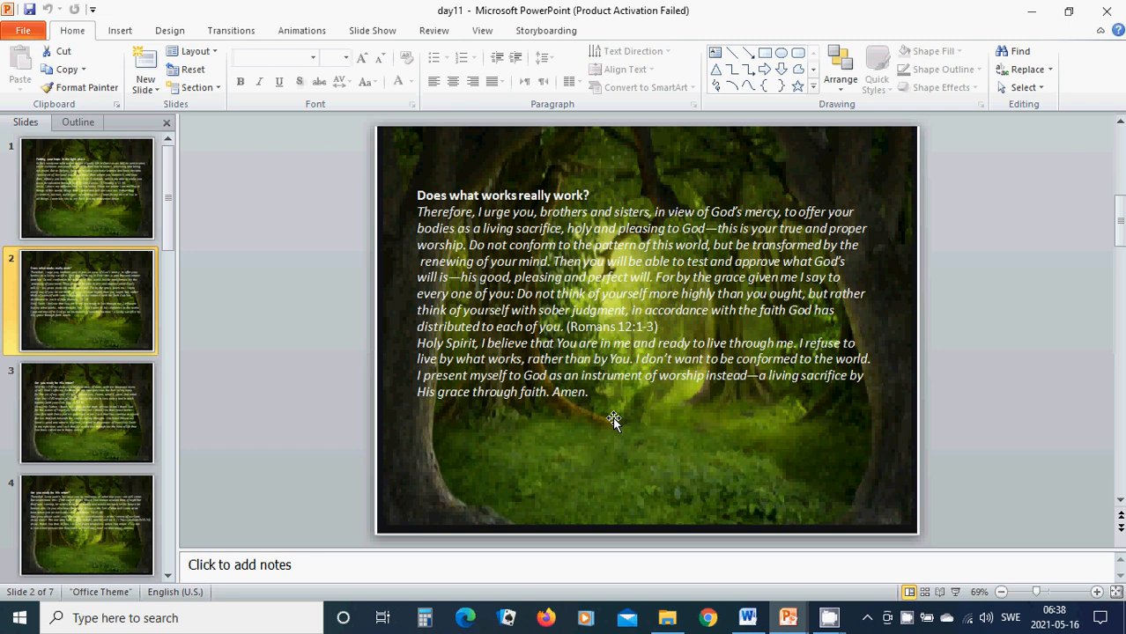
mouse_move(687, 419)
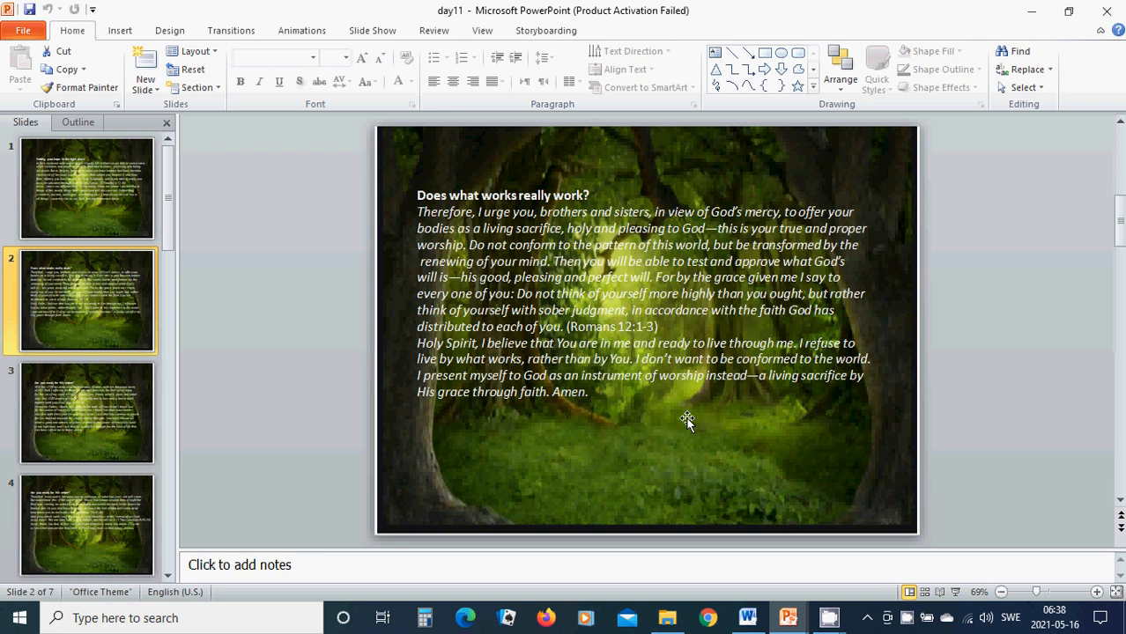
mouse_move(640, 430)
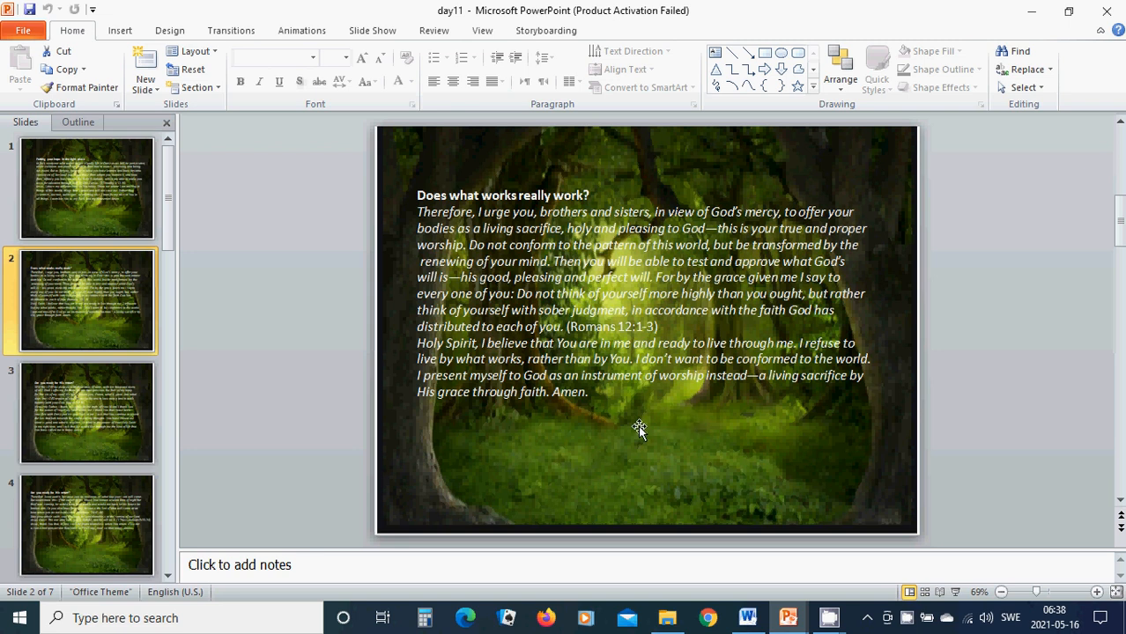
mouse_move(606, 421)
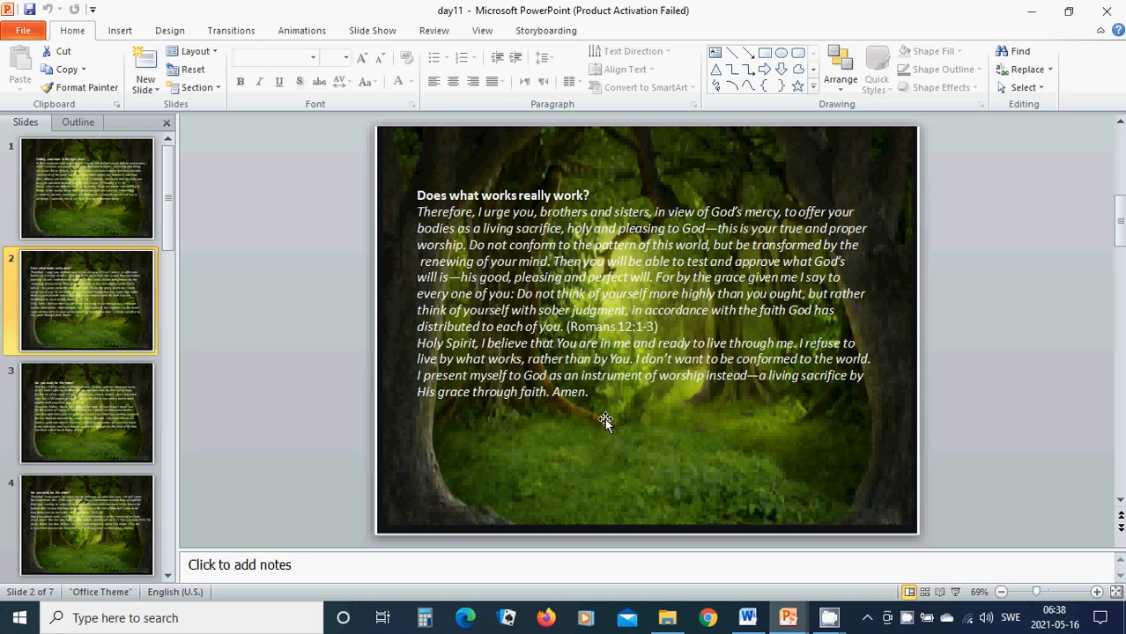
mouse_move(768, 329)
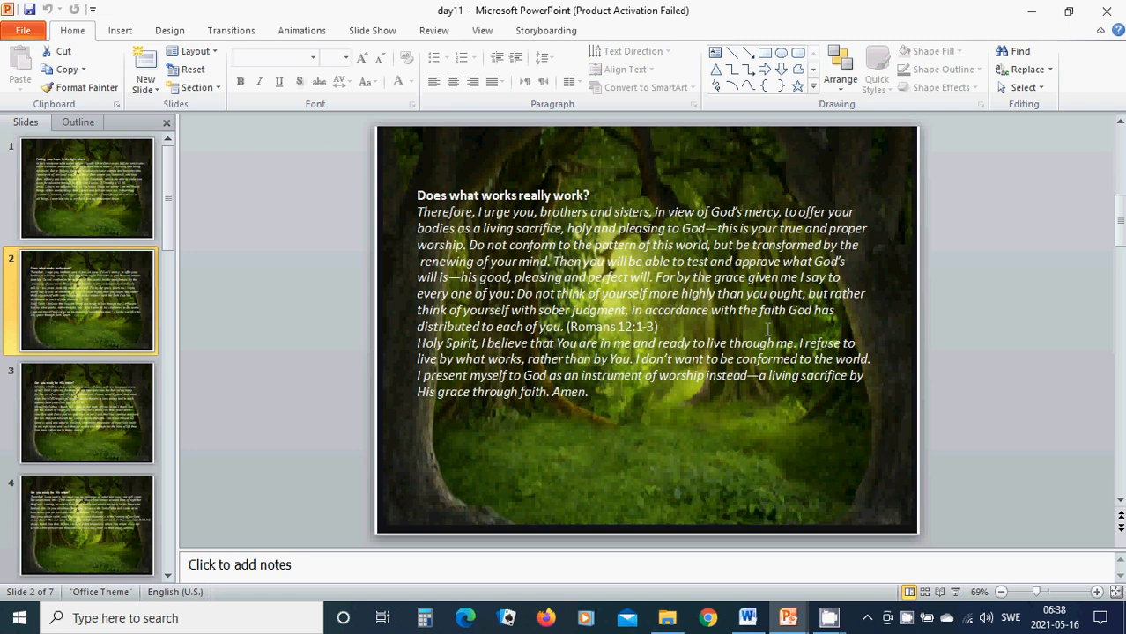
mouse_move(531, 450)
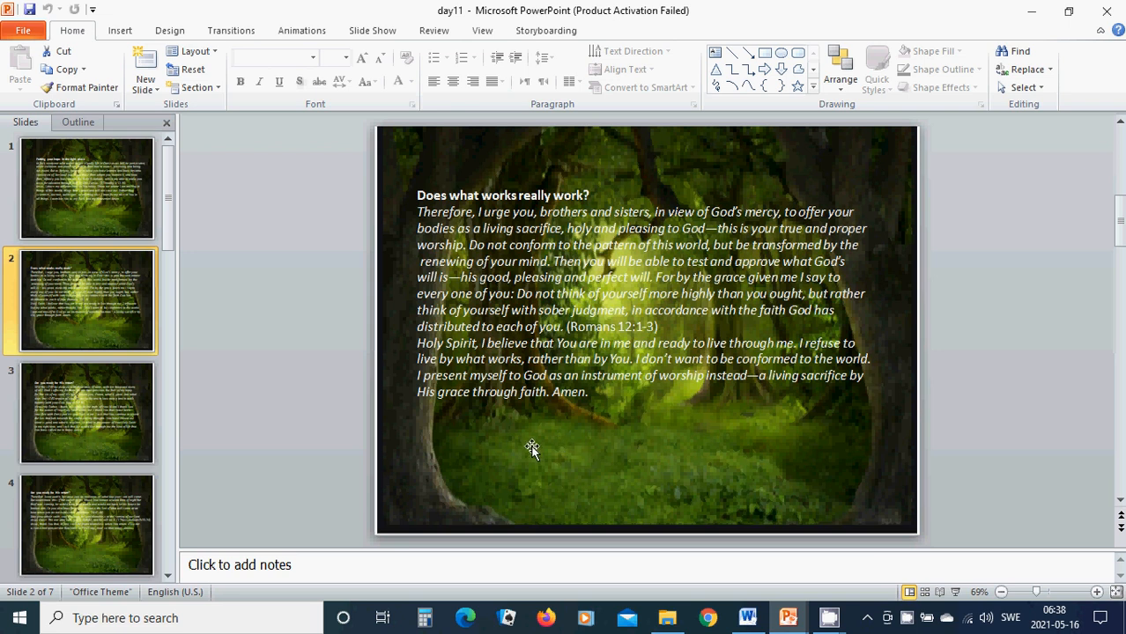
mouse_move(540, 444)
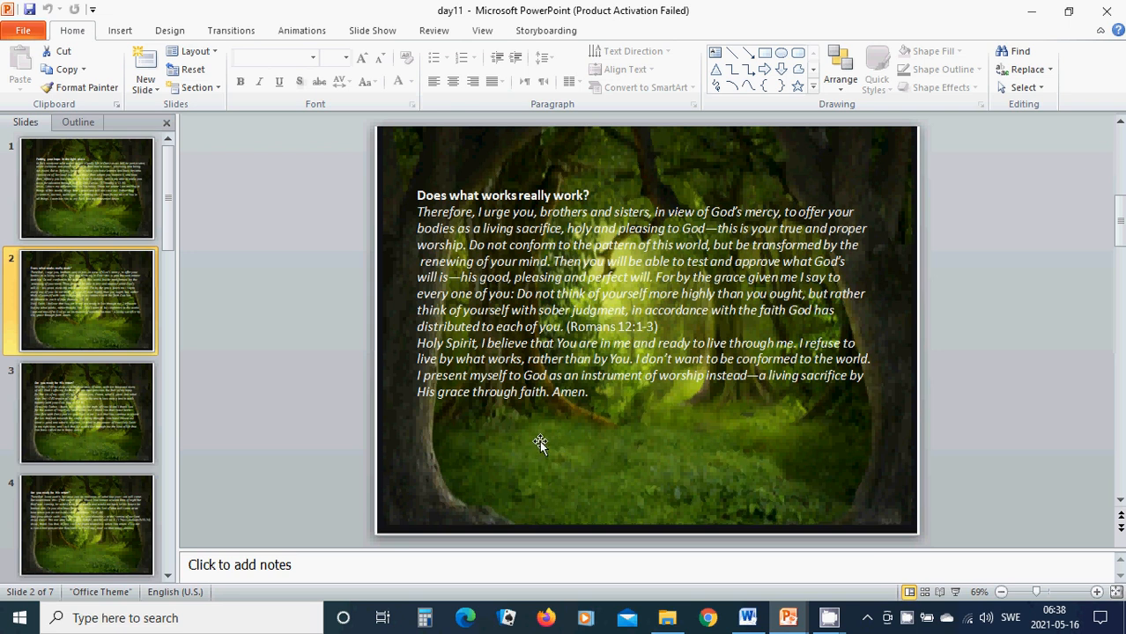
mouse_move(553, 442)
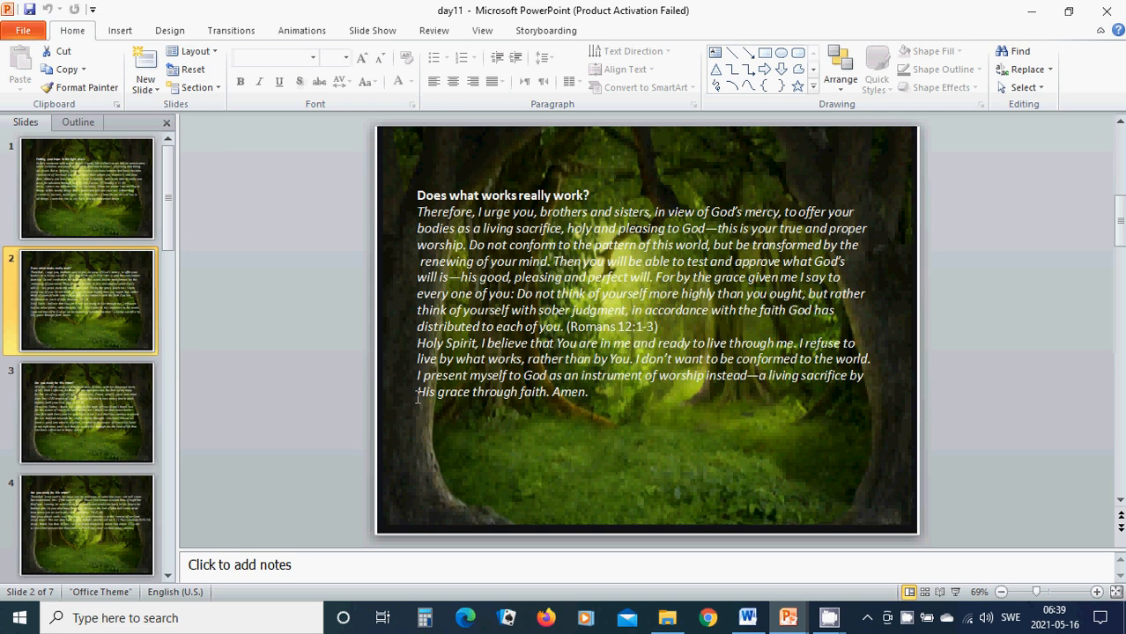
mouse_move(458, 422)
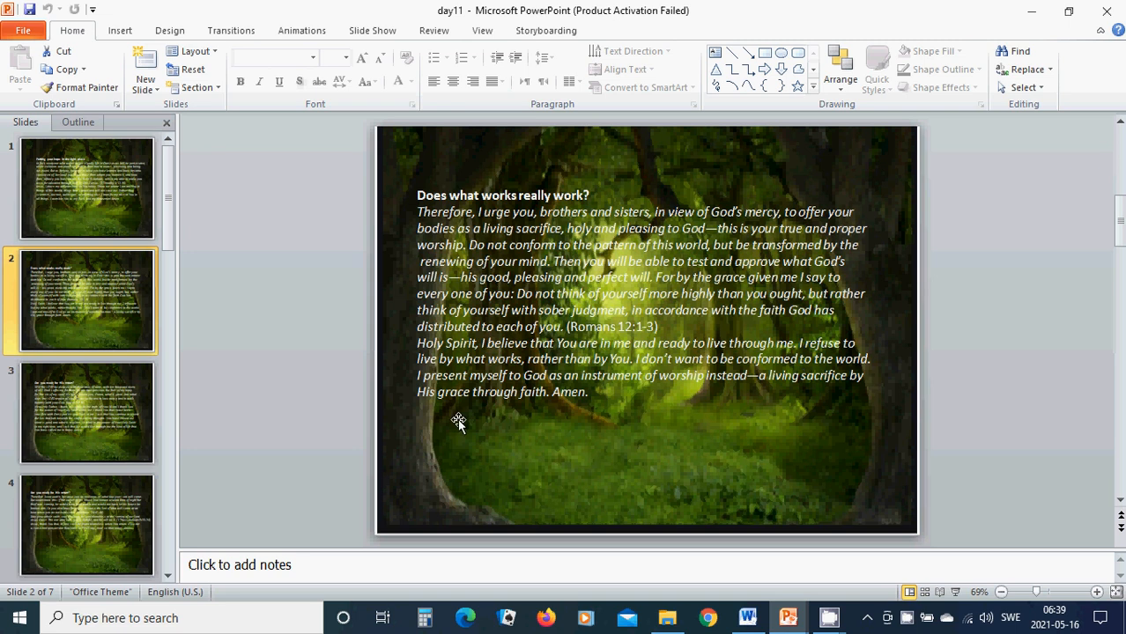
mouse_move(497, 431)
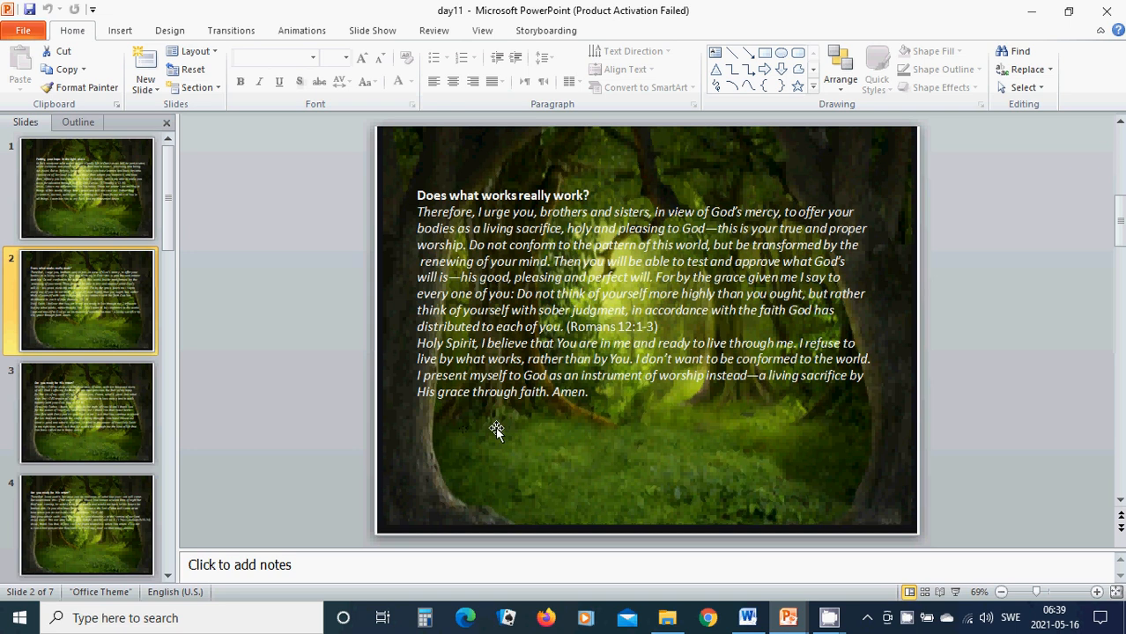
mouse_move(538, 423)
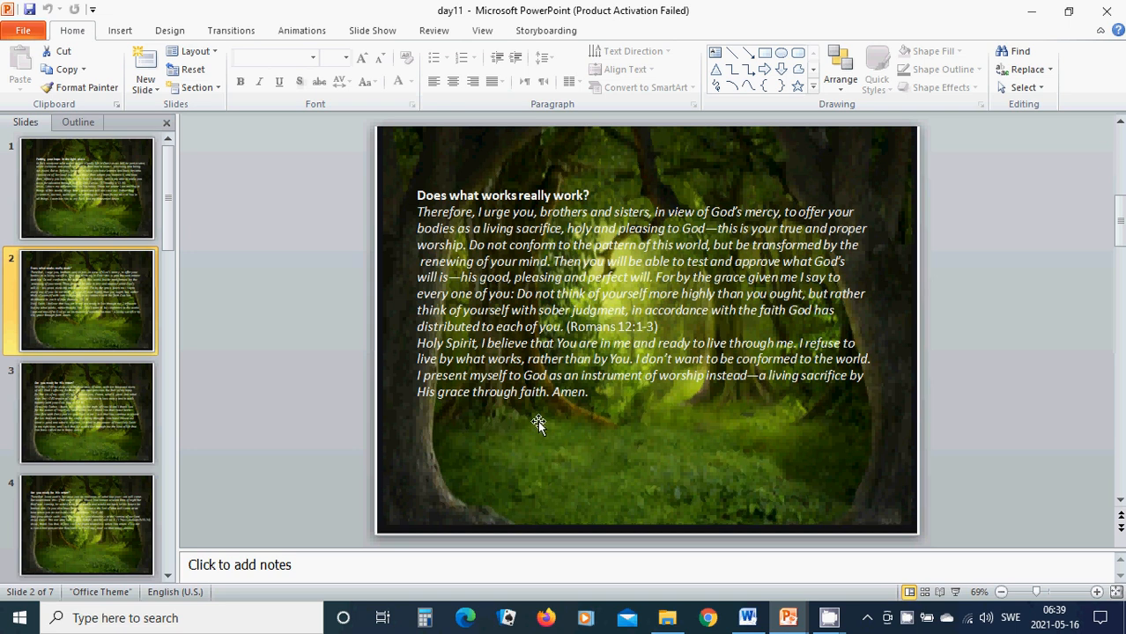
mouse_move(527, 414)
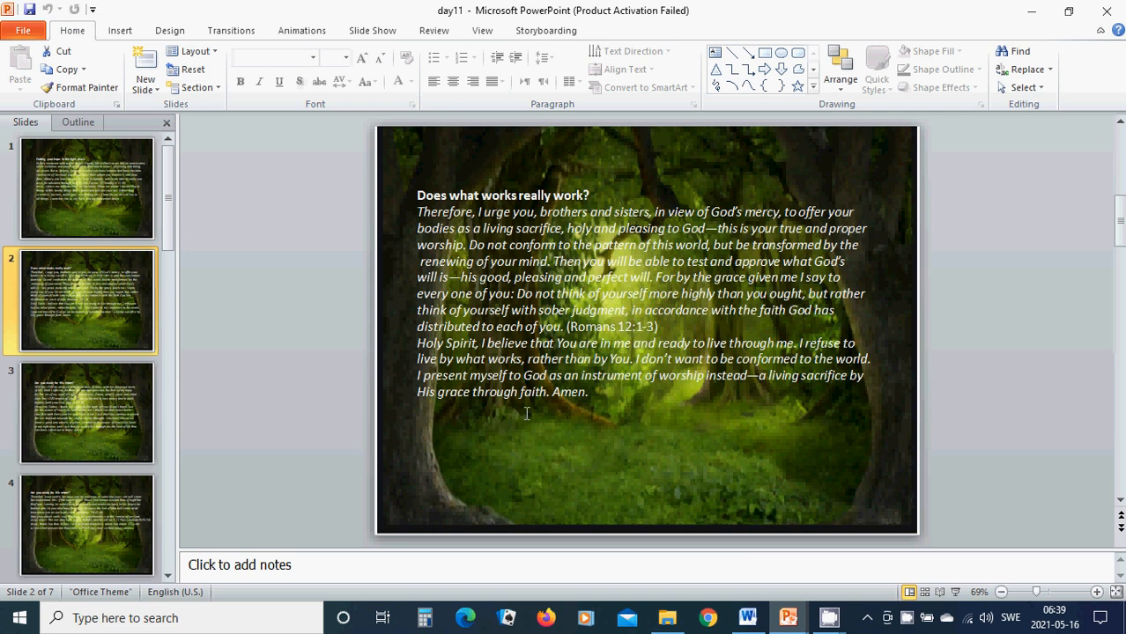
mouse_move(492, 429)
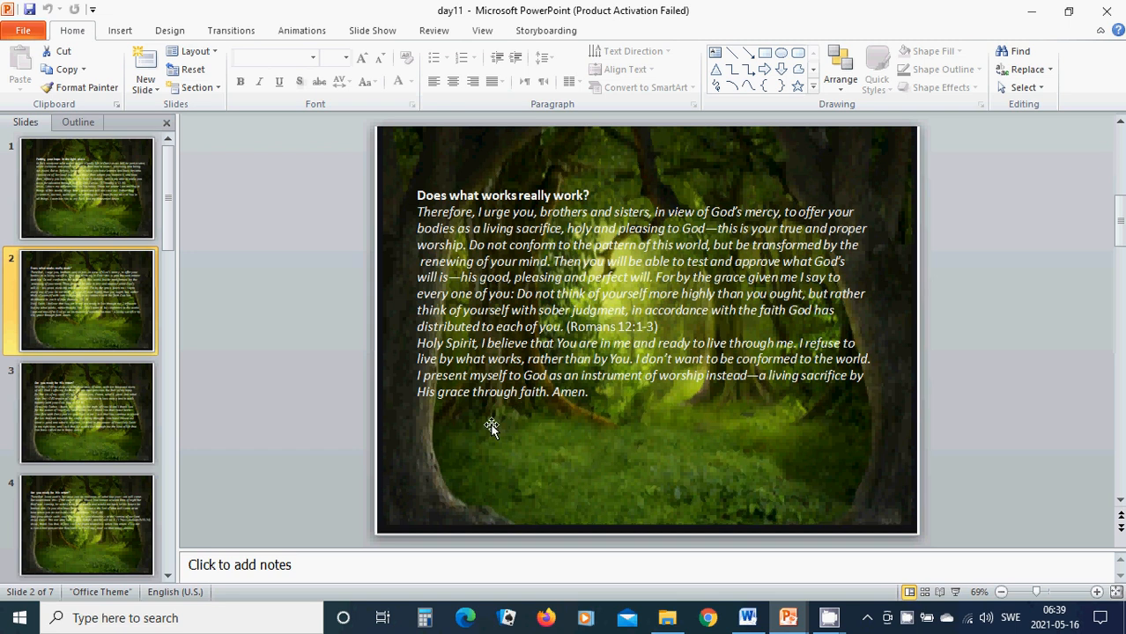
mouse_move(282, 448)
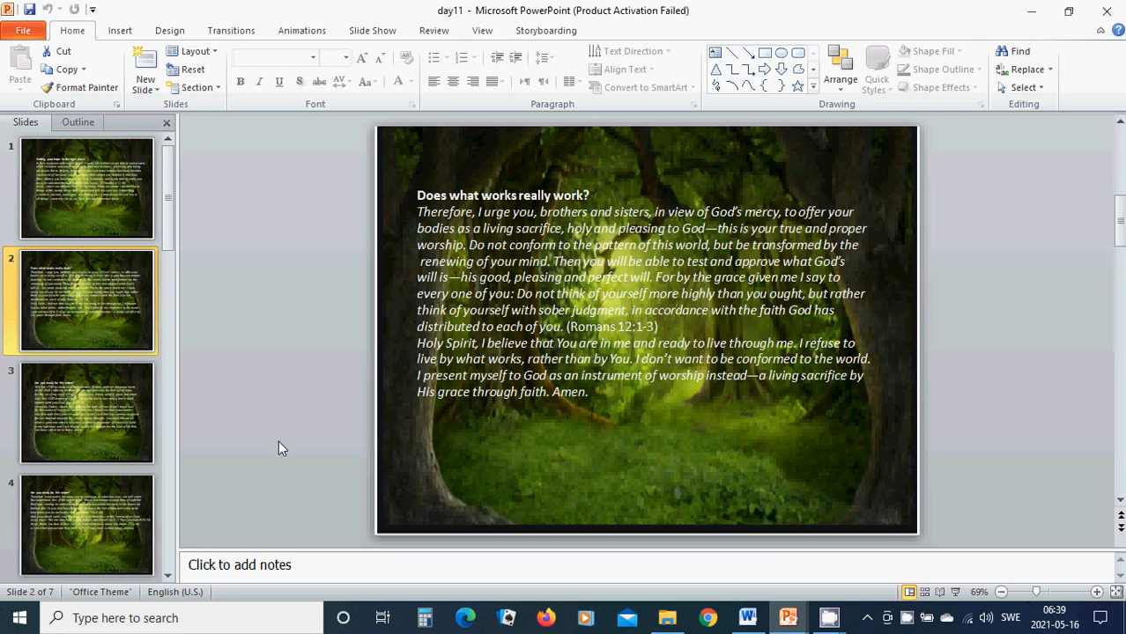
- Read slide 3, "Are you ready for His return?", with Micah 6:7-8 and prayer
click(87, 414)
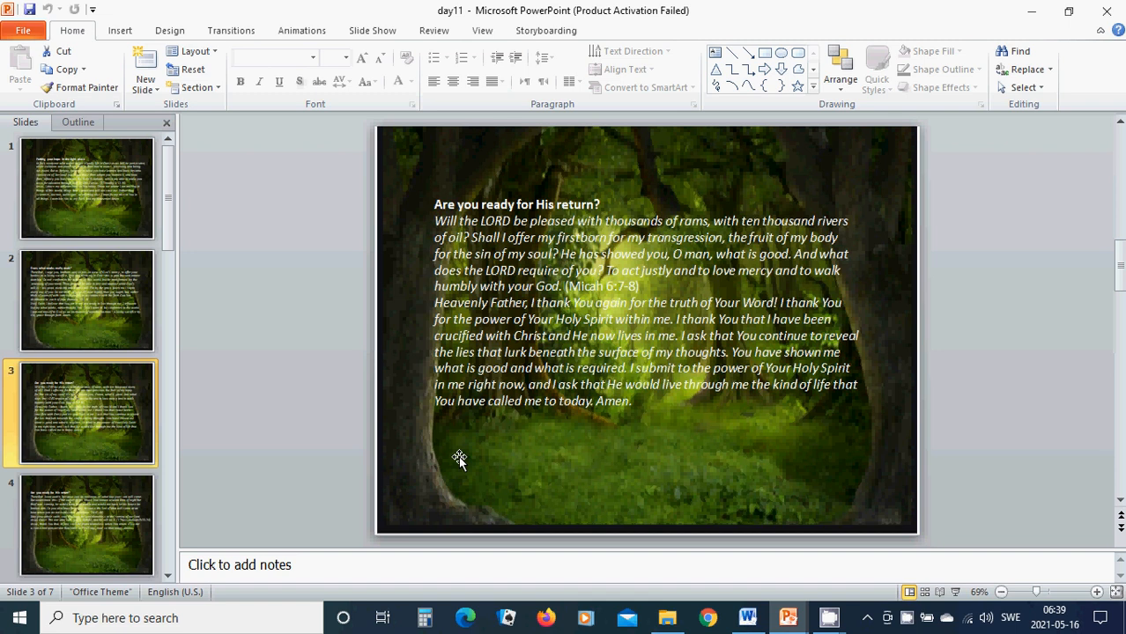
mouse_move(551, 455)
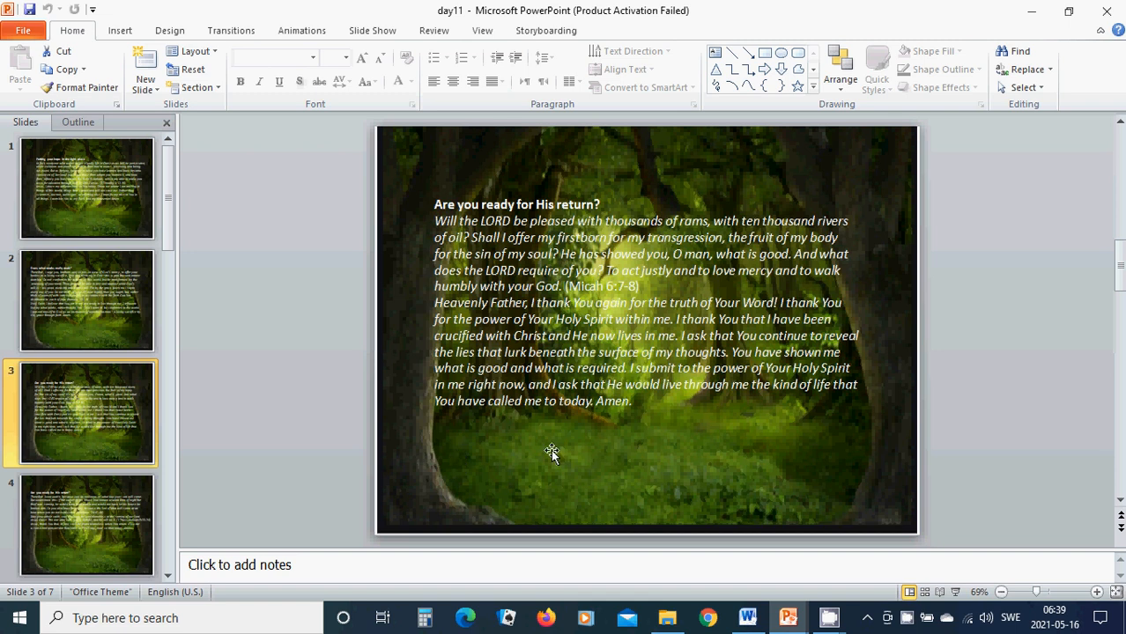
mouse_move(424, 485)
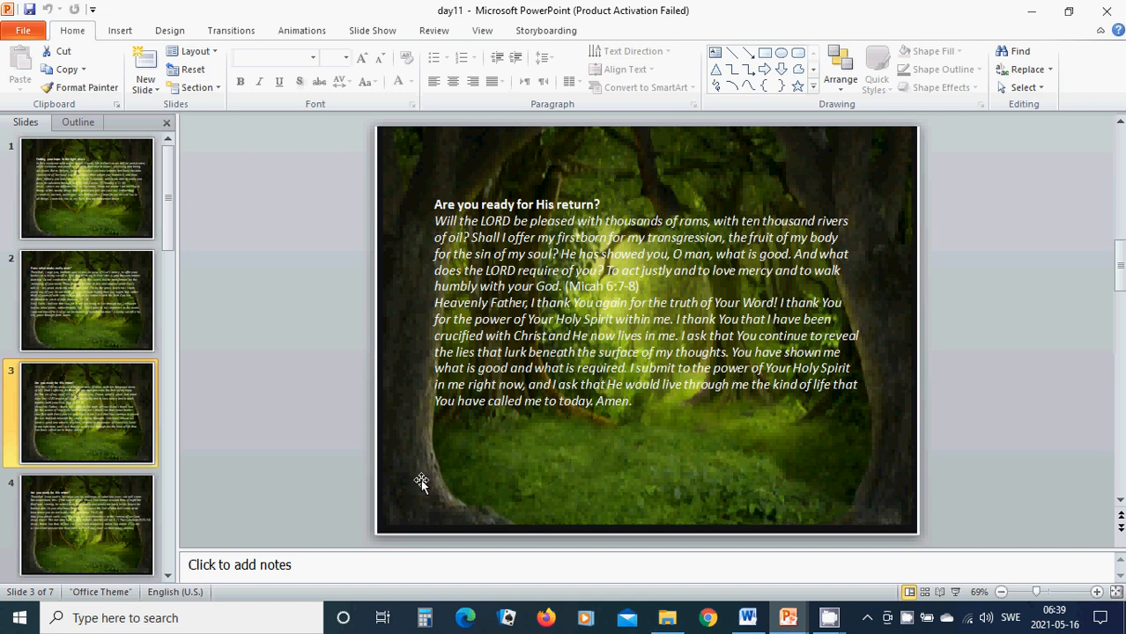
mouse_move(419, 482)
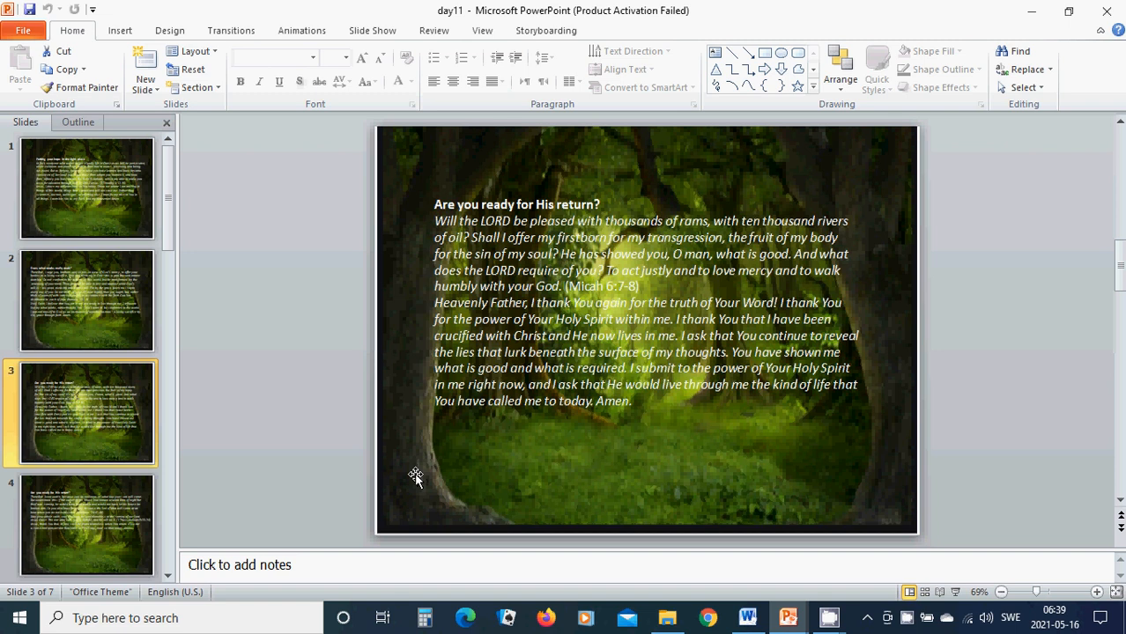
mouse_move(408, 482)
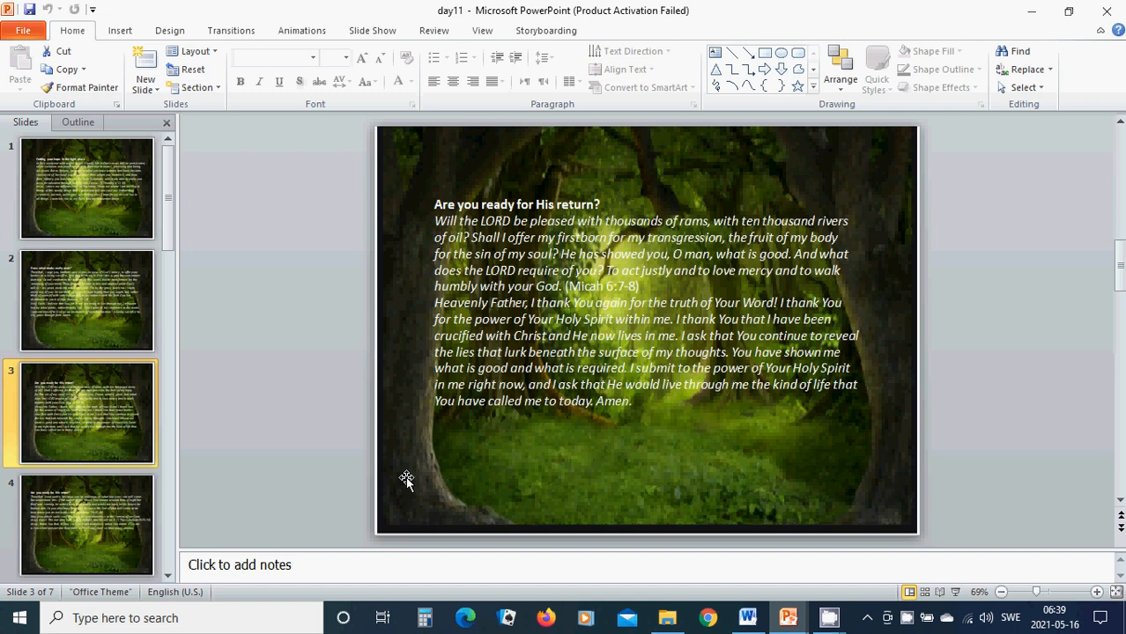
mouse_move(407, 466)
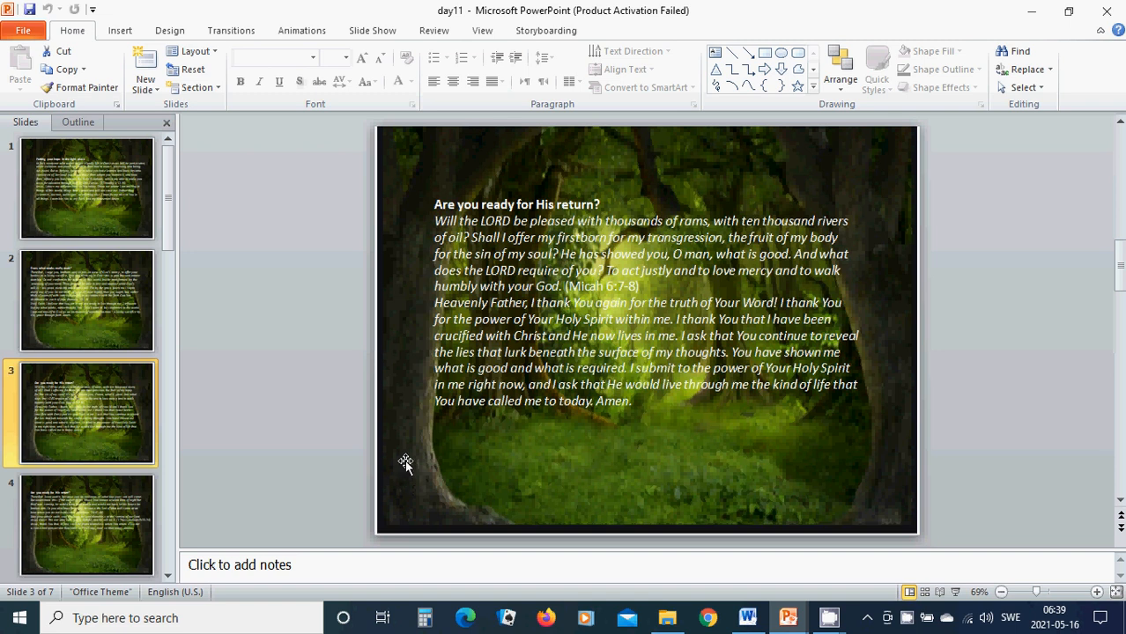
mouse_move(575, 442)
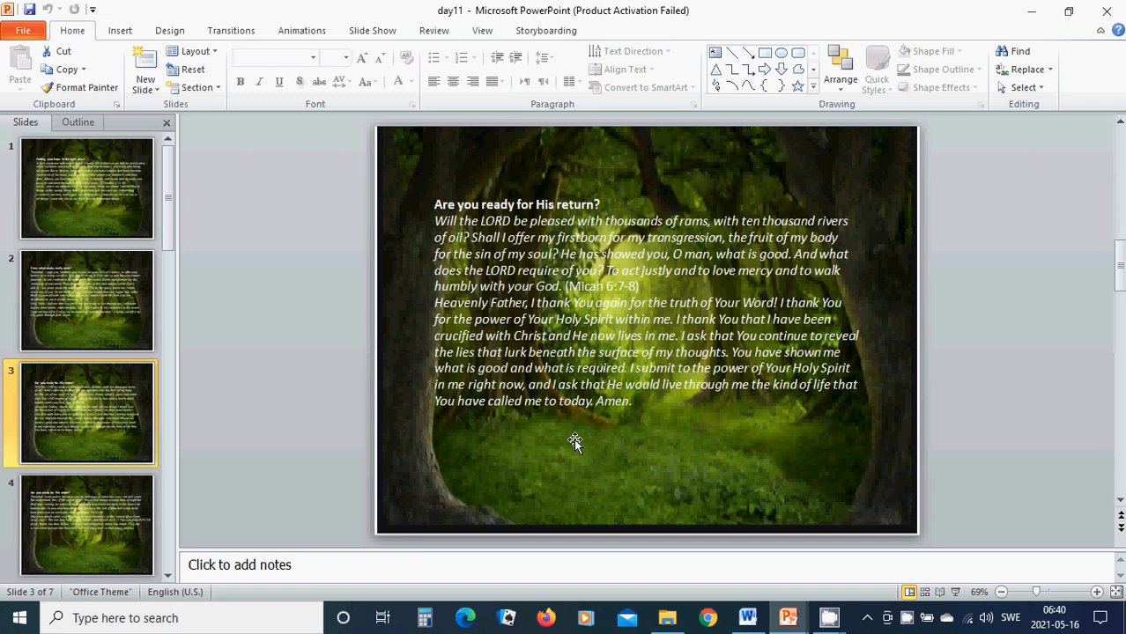
mouse_move(687, 283)
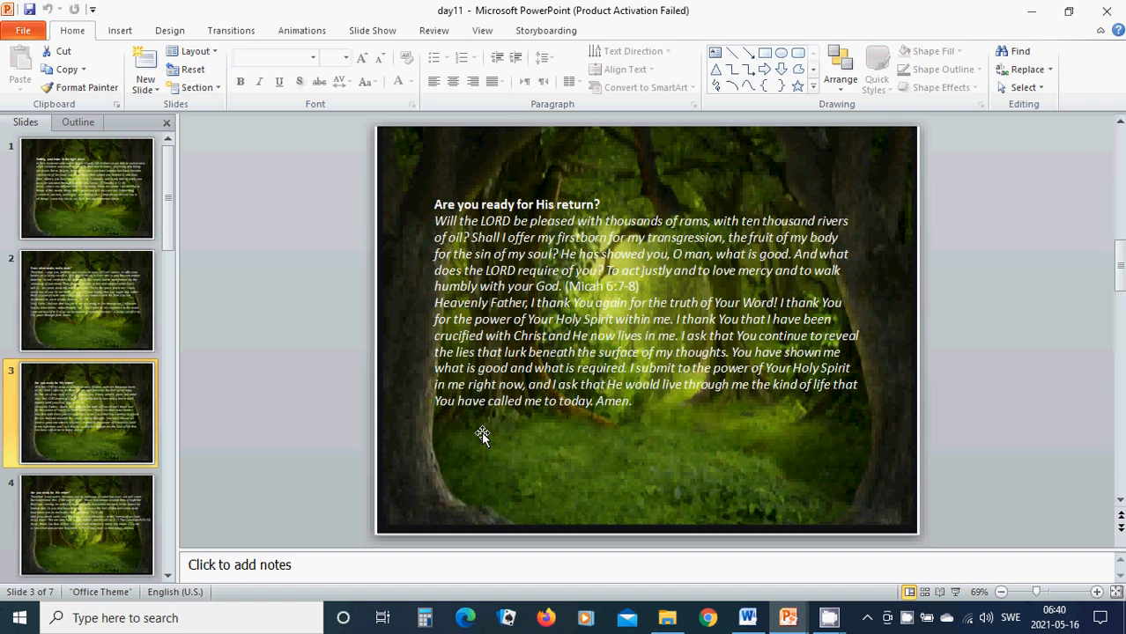
mouse_move(552, 448)
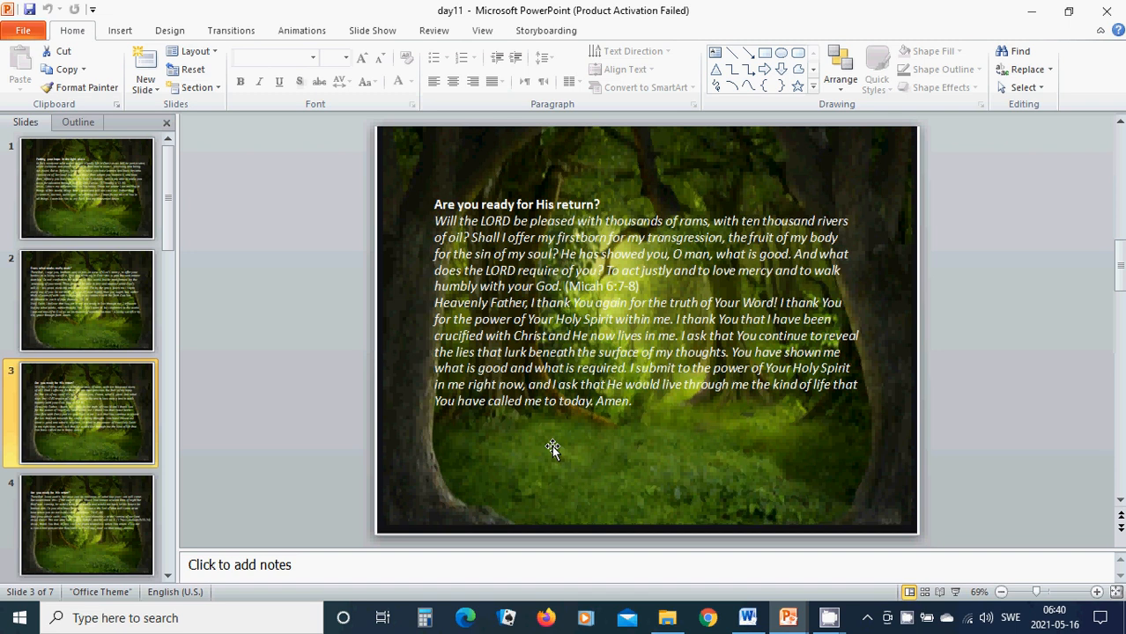
mouse_move(513, 433)
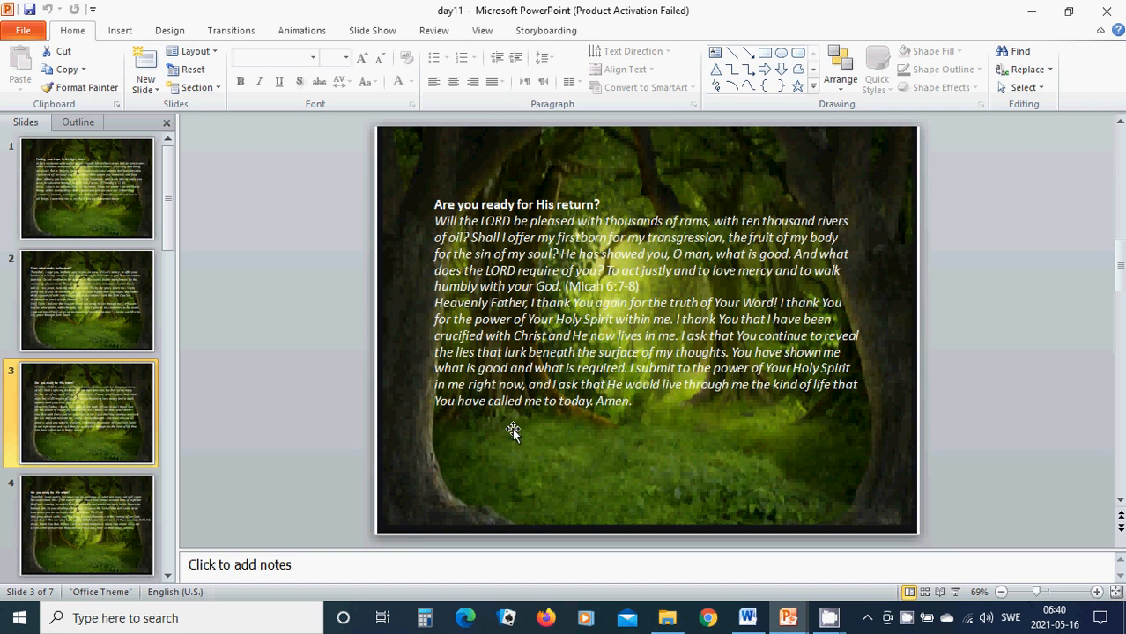
mouse_move(537, 427)
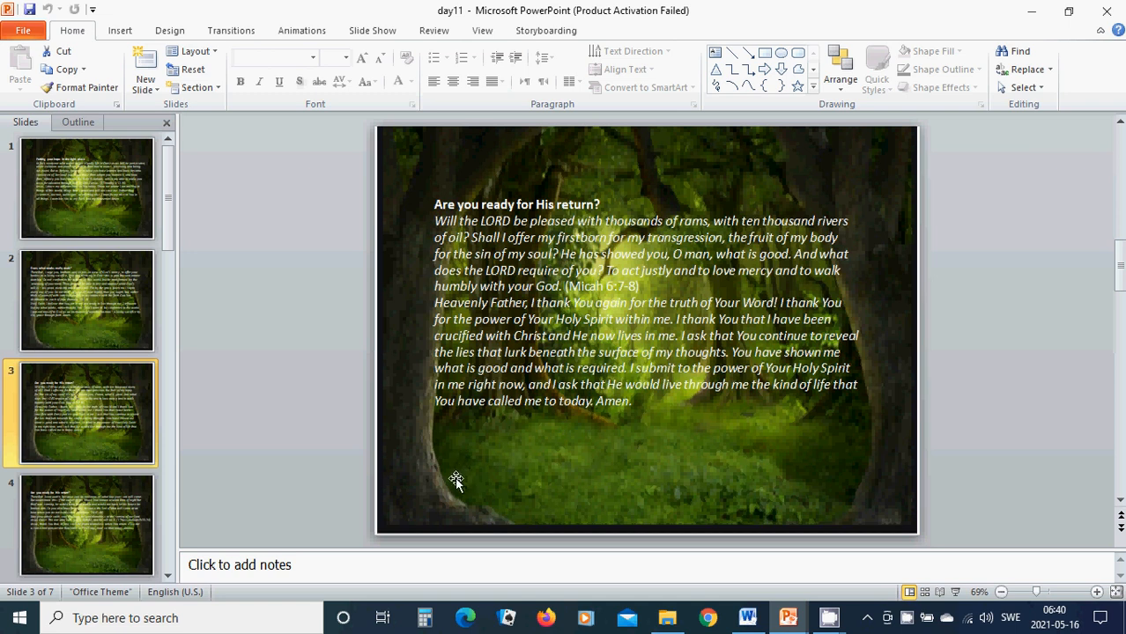
mouse_move(424, 465)
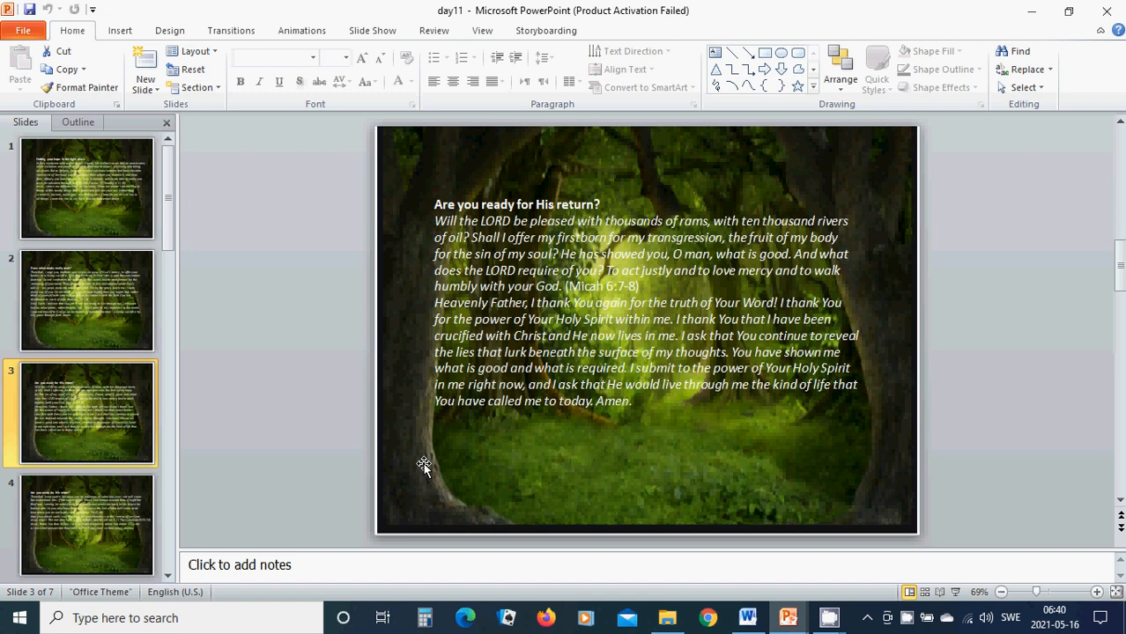
mouse_move(535, 466)
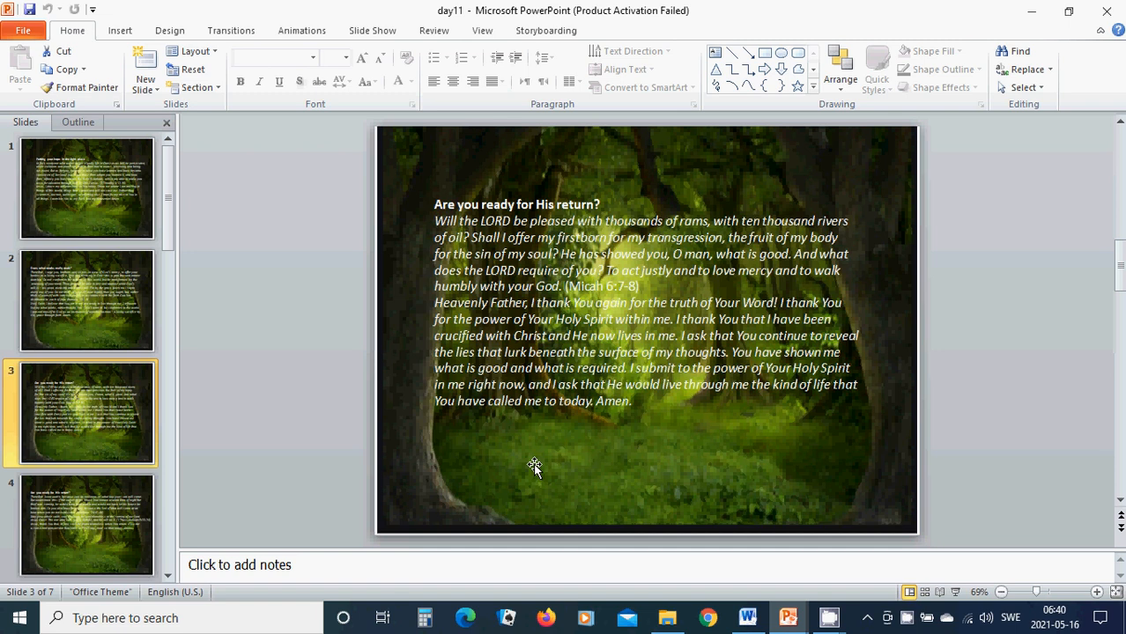
mouse_move(528, 464)
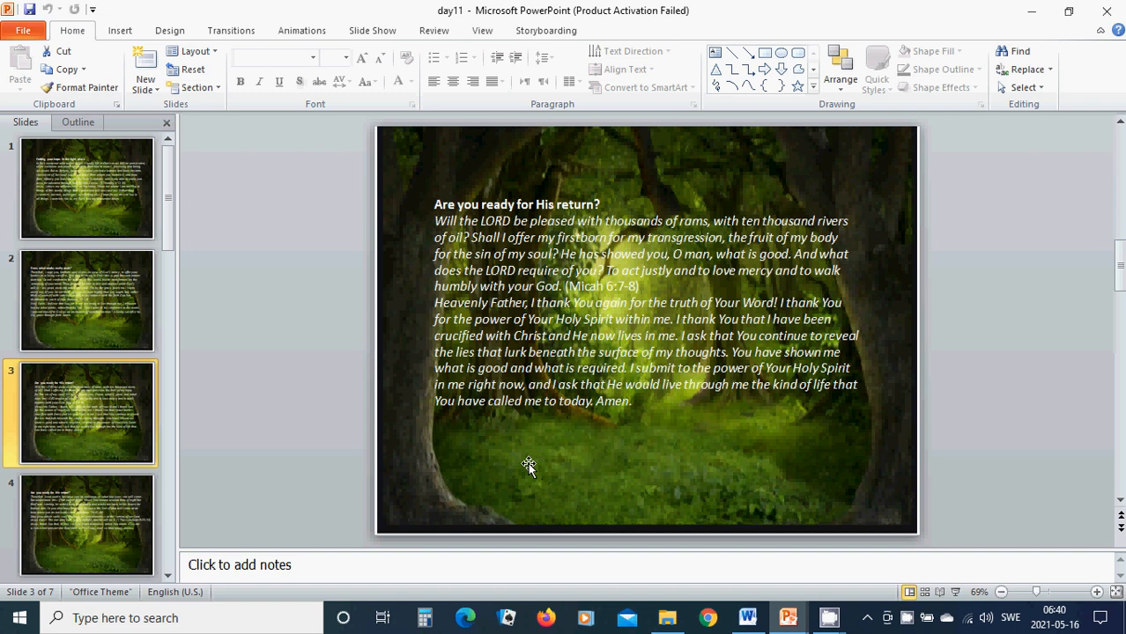
mouse_move(432, 466)
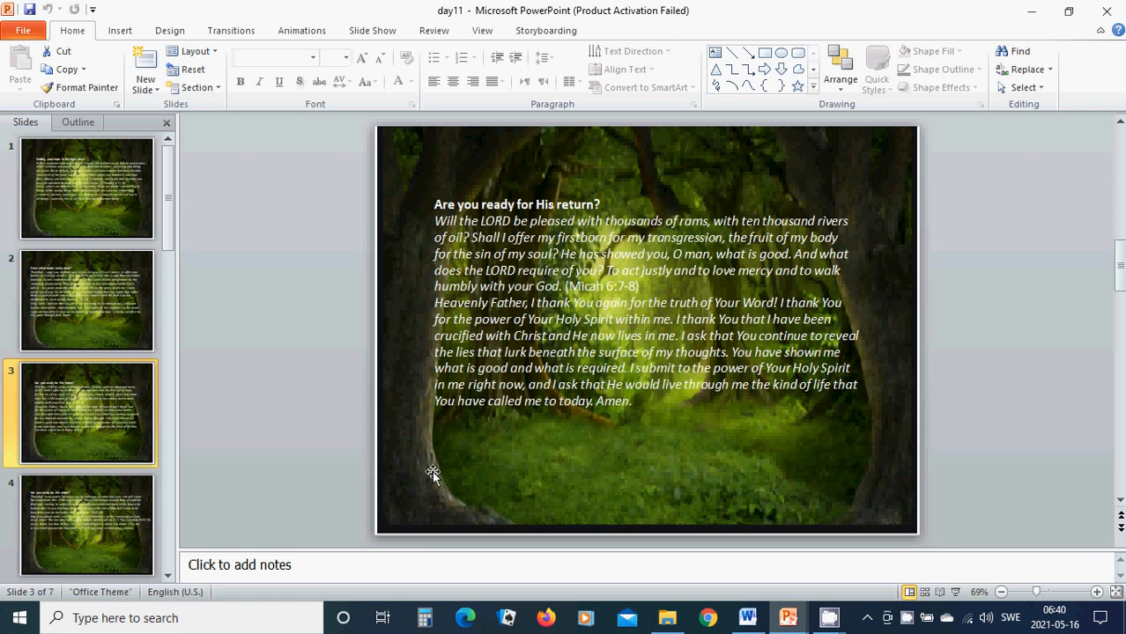
mouse_move(443, 484)
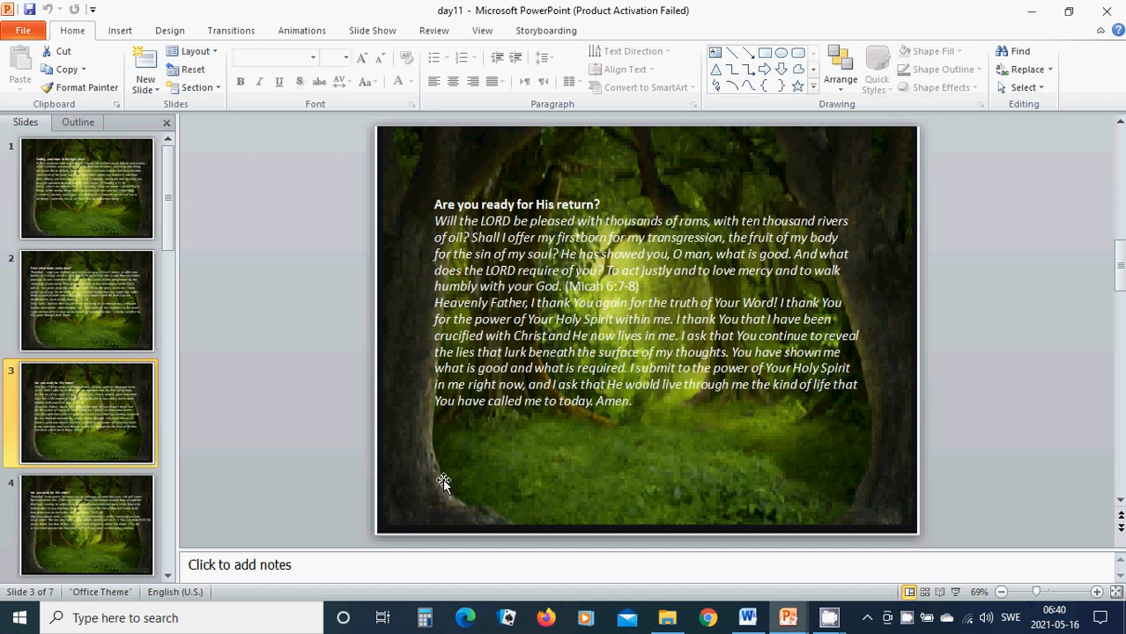
mouse_move(458, 464)
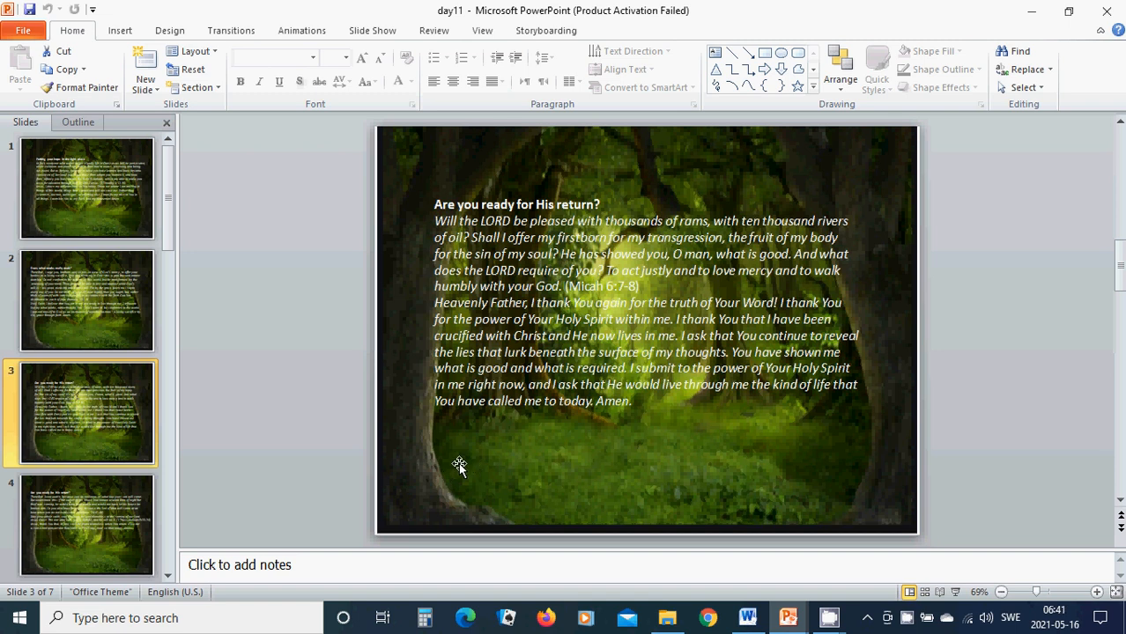
mouse_move(454, 452)
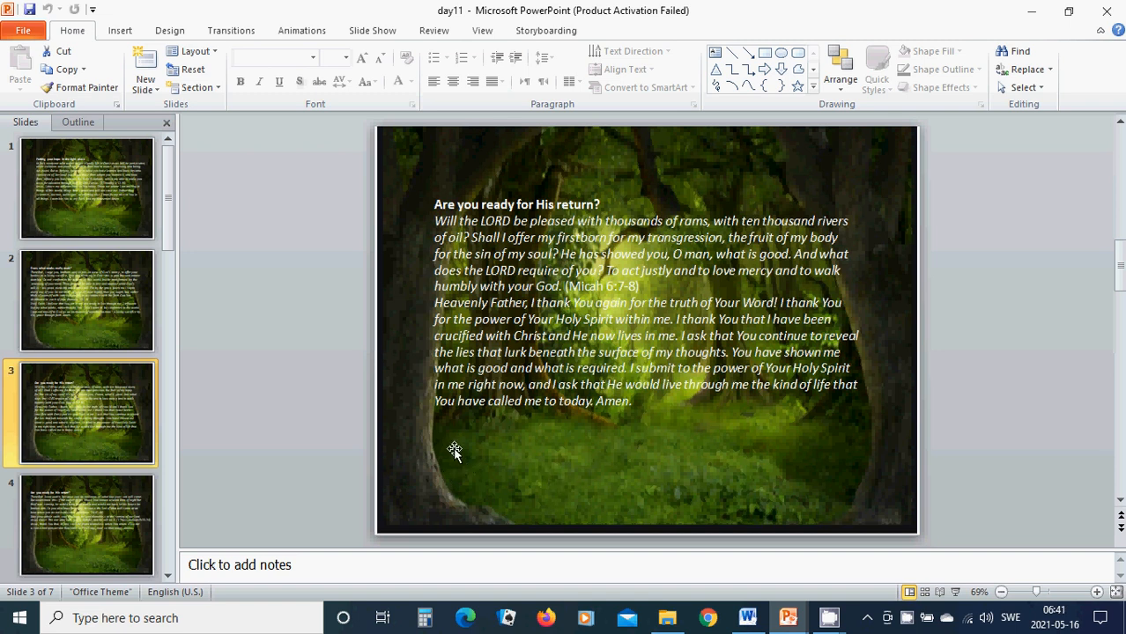
click(88, 525)
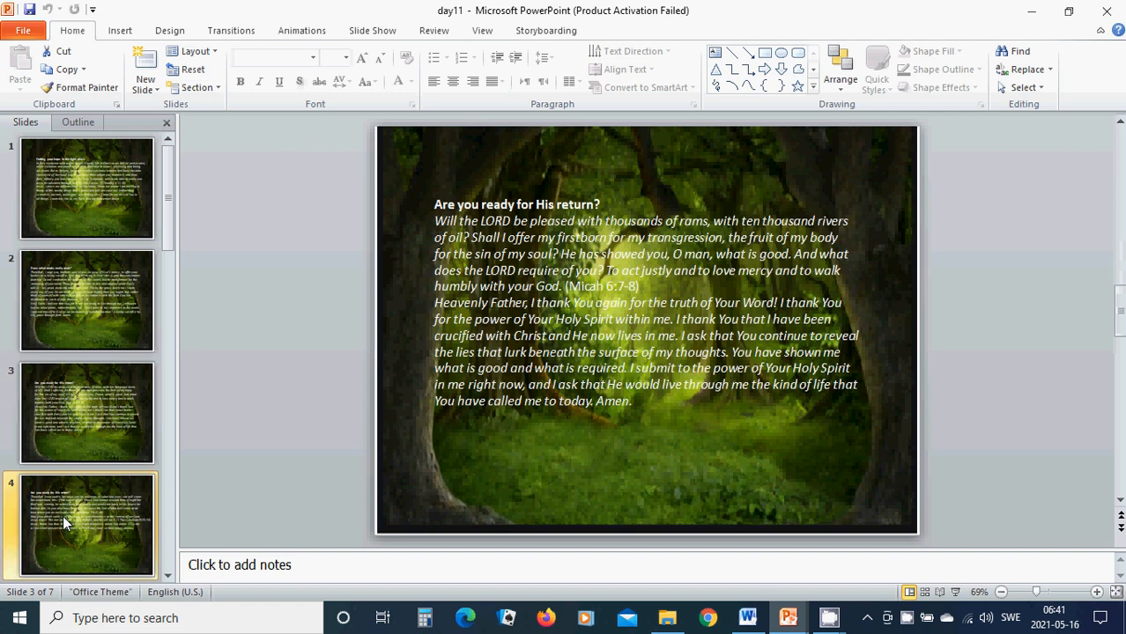
- Read slide 4's Matthew 24:42-44 and 1 Thessalonians 5:23-24 passages and prayer
click(87, 524)
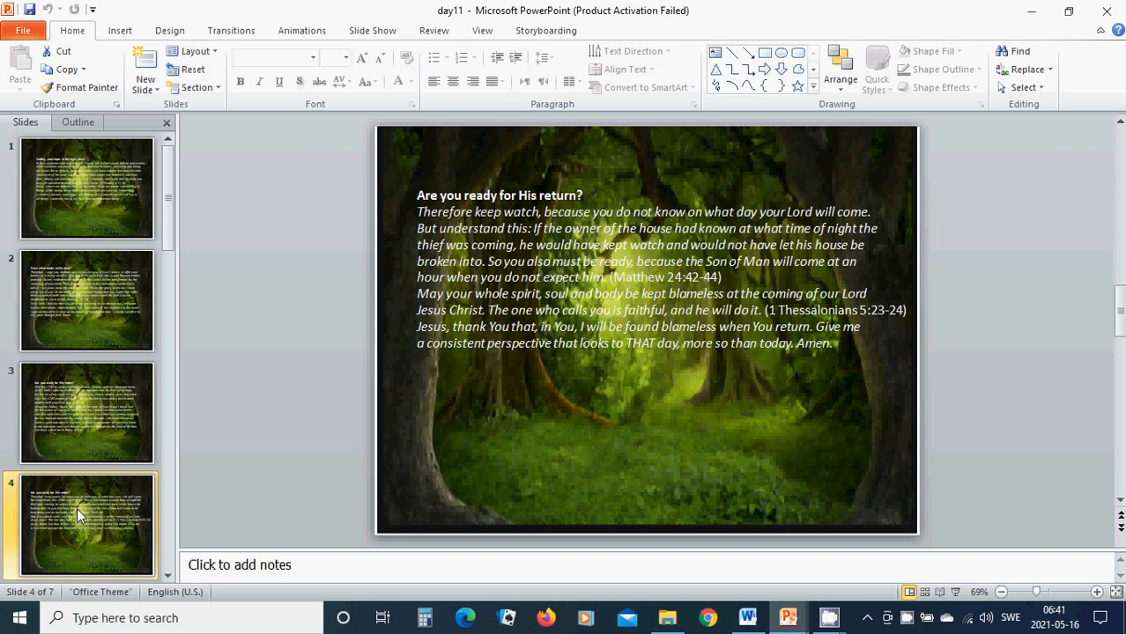
mouse_move(549, 411)
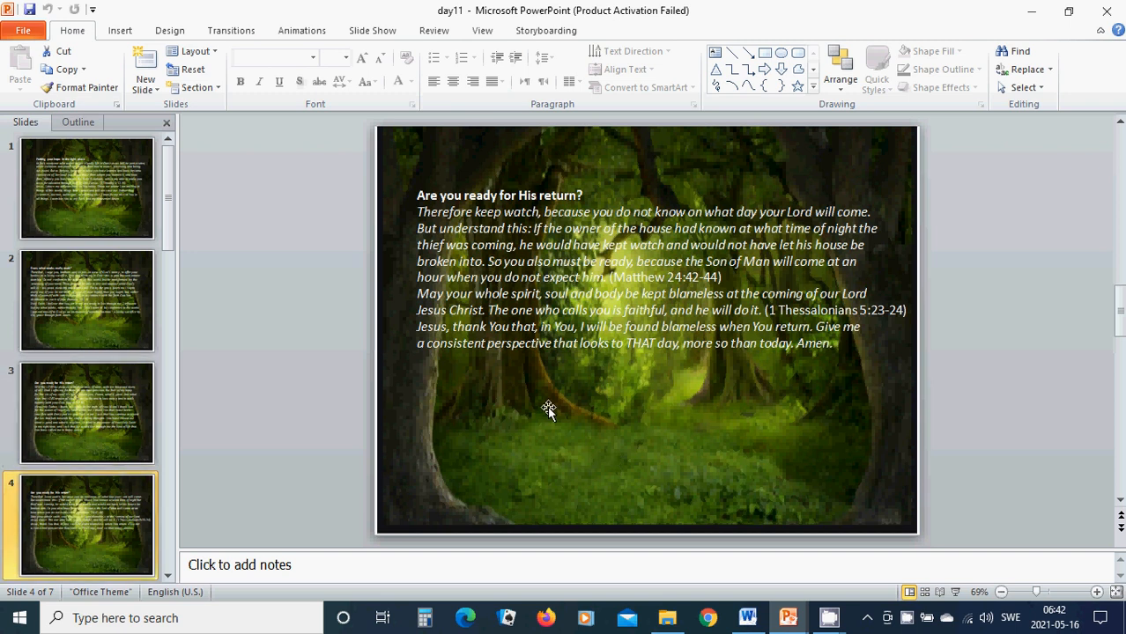
mouse_move(545, 407)
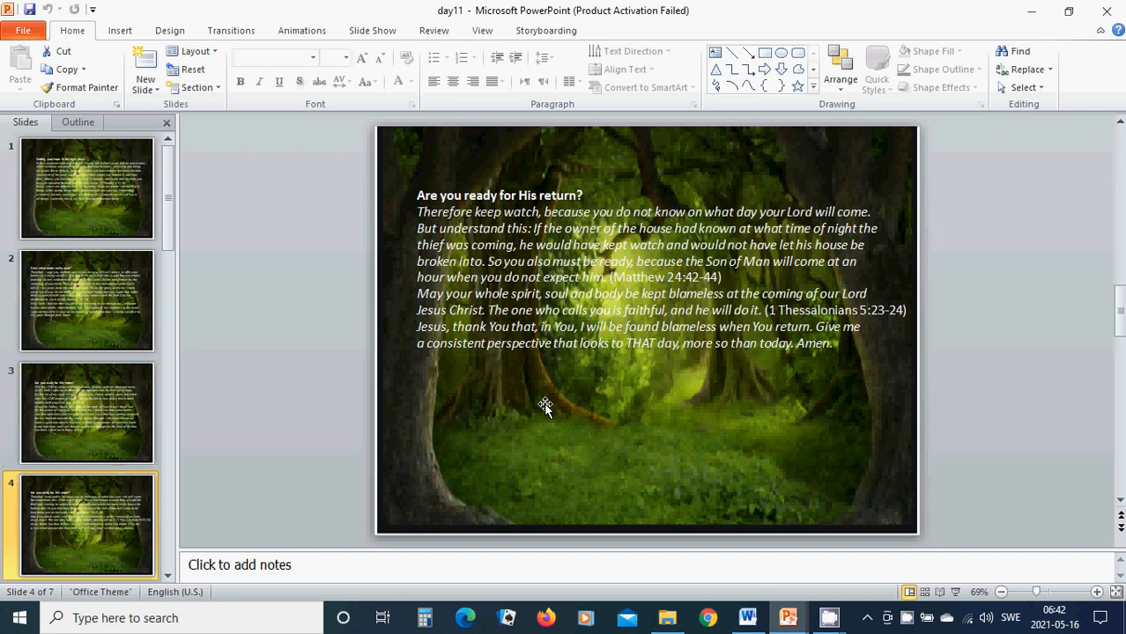
mouse_move(459, 531)
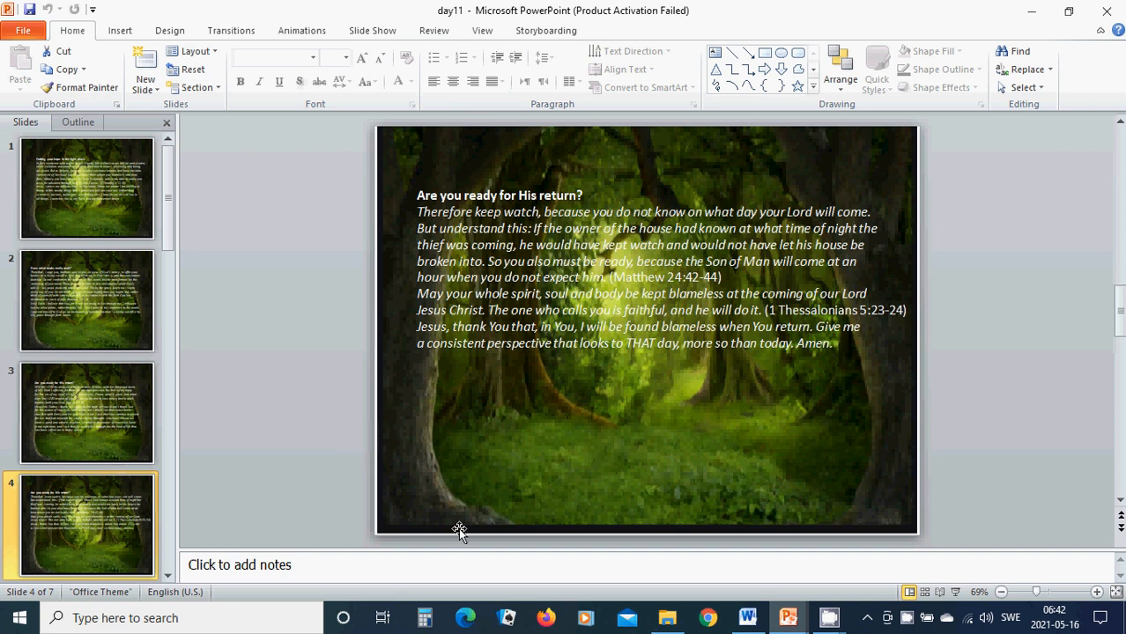
mouse_move(365, 452)
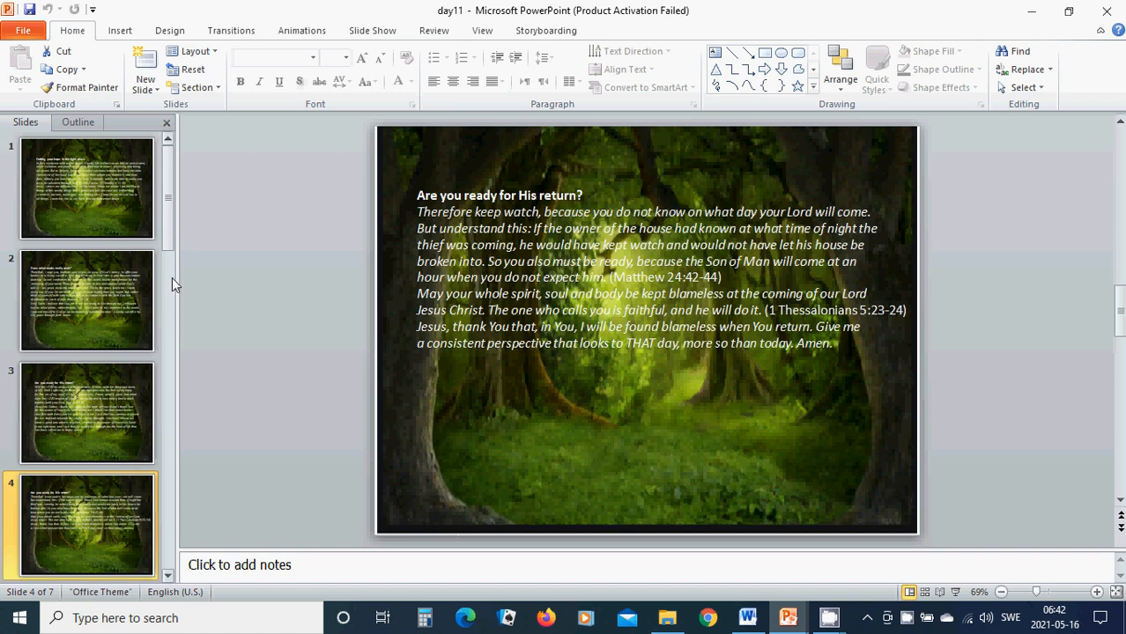
scroll(down, 3)
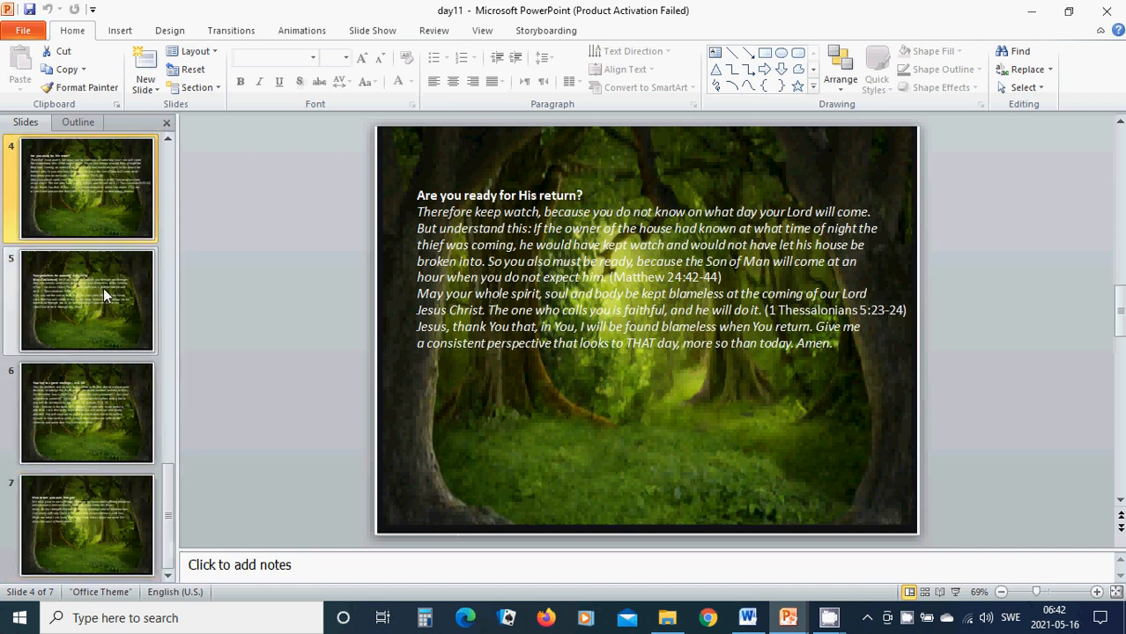
click(88, 302)
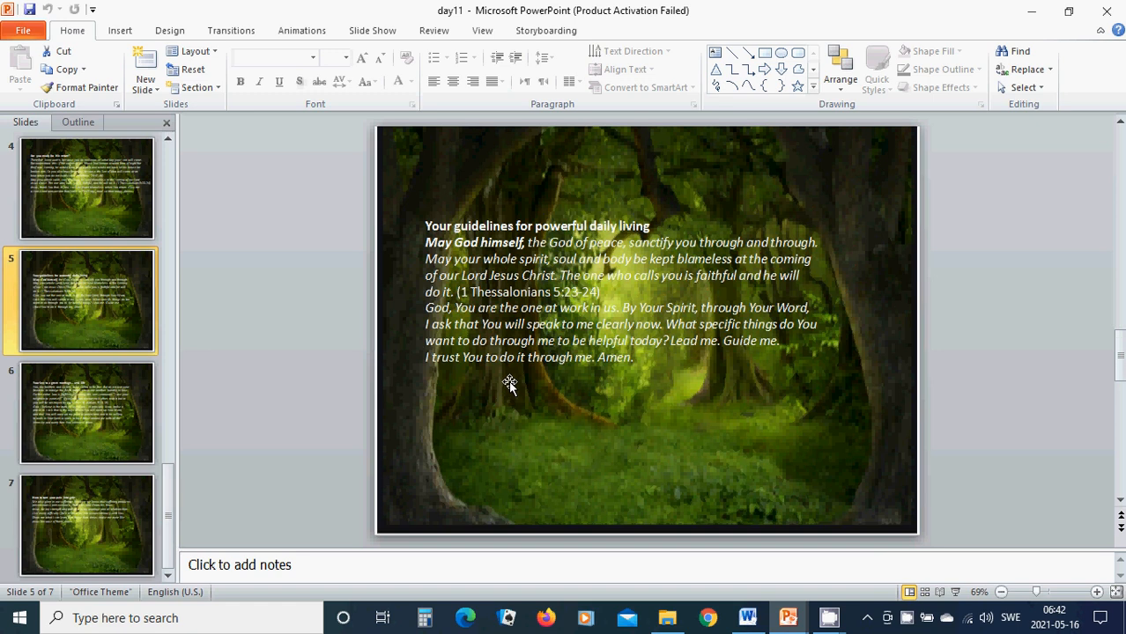
mouse_move(591, 412)
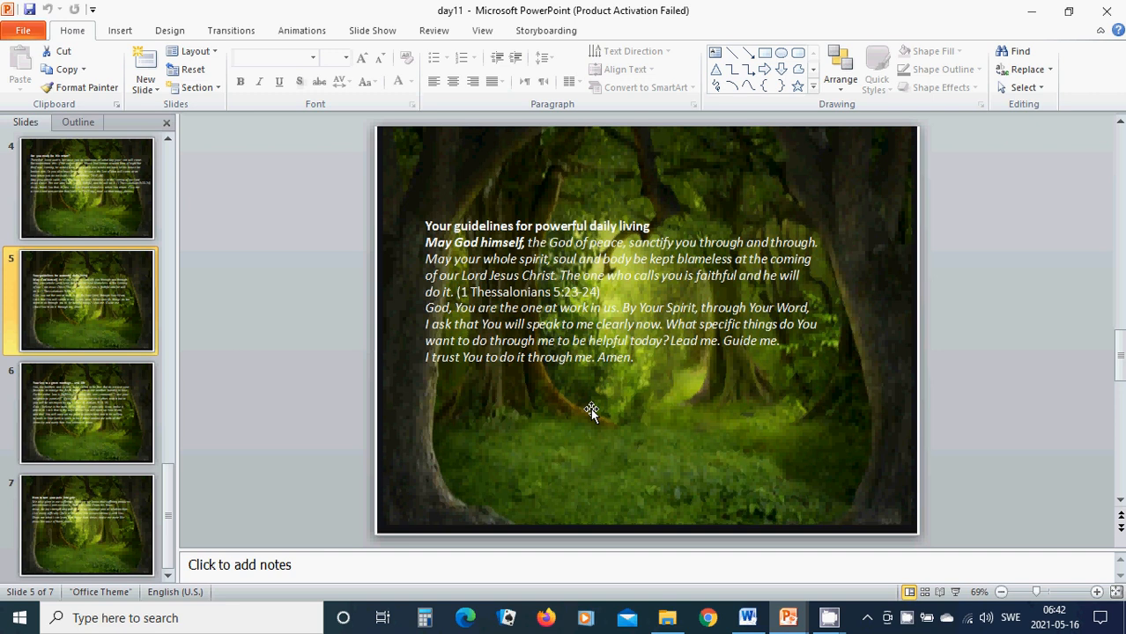
mouse_move(606, 407)
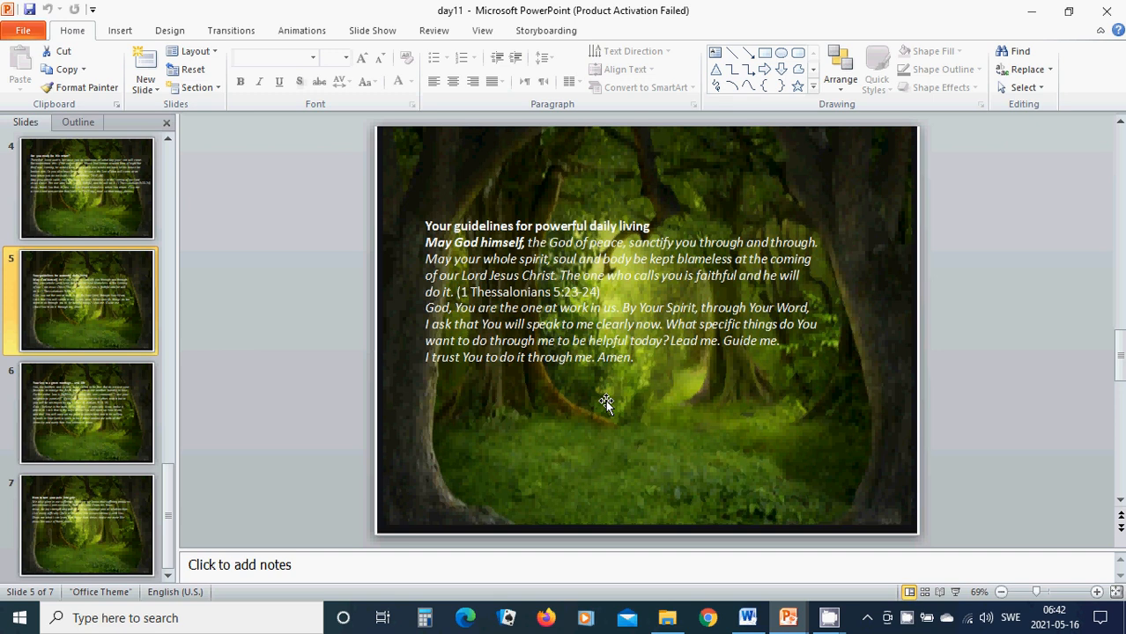
mouse_move(675, 392)
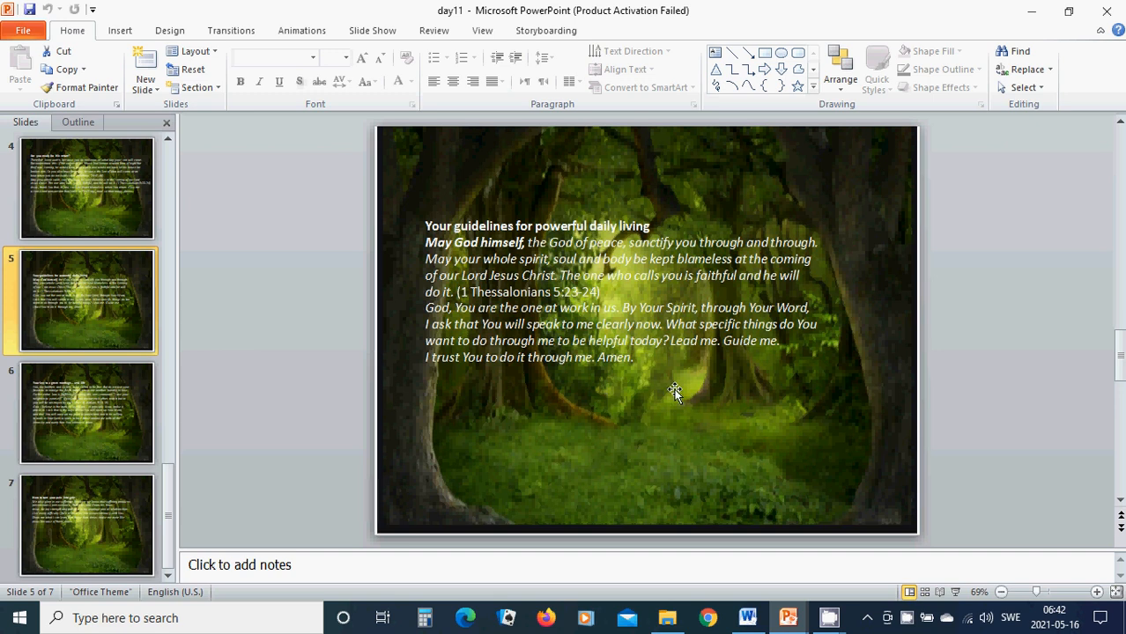
mouse_move(667, 390)
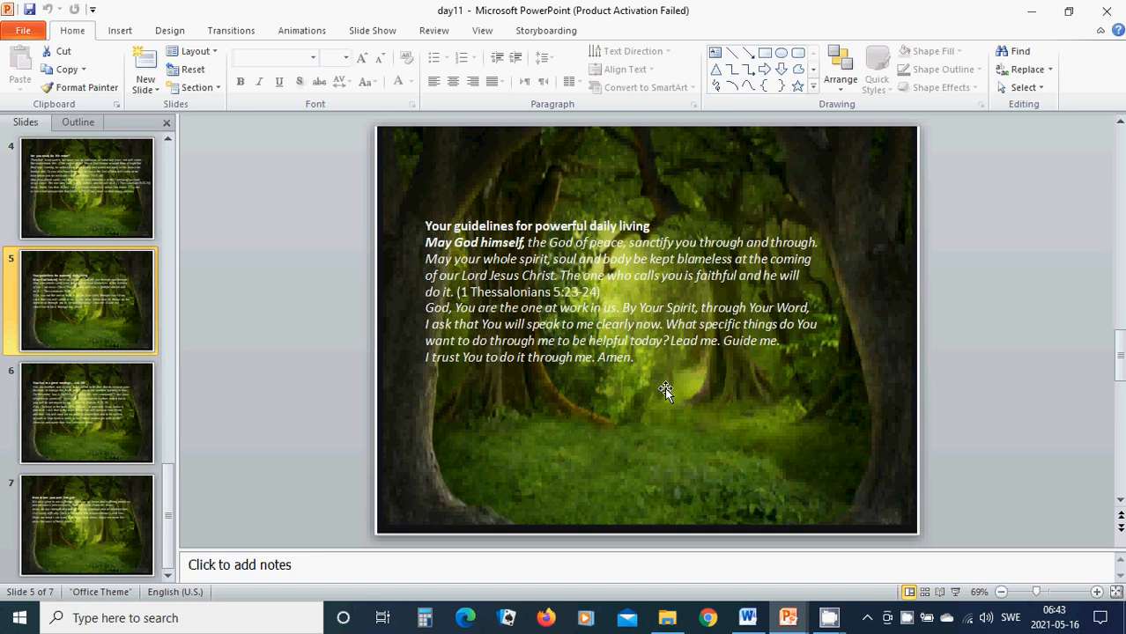
mouse_move(656, 387)
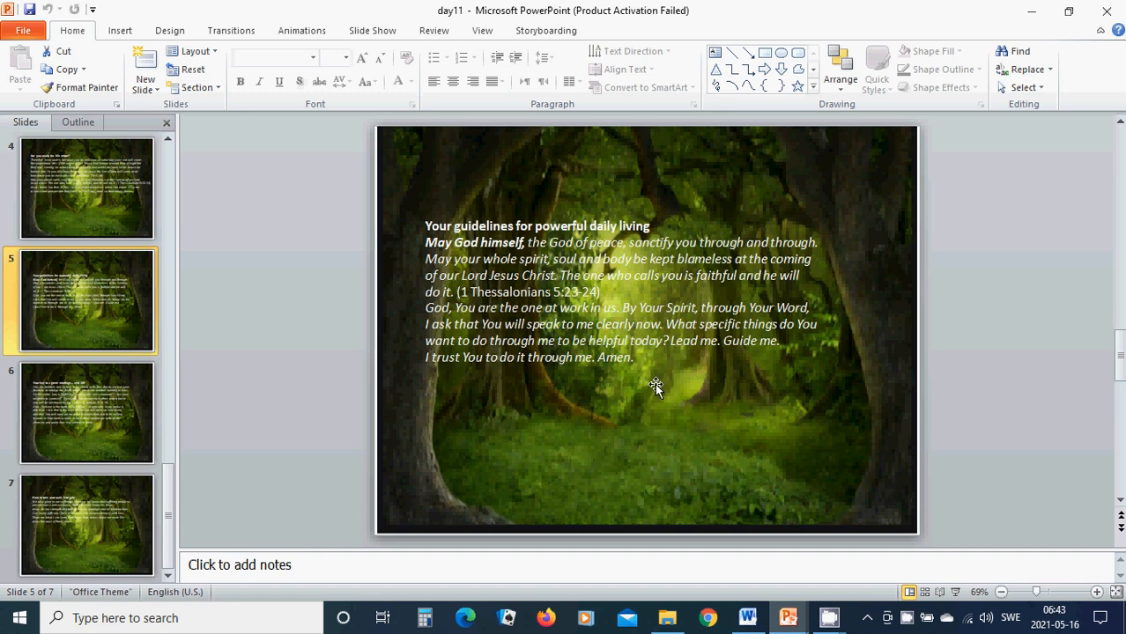
mouse_move(681, 385)
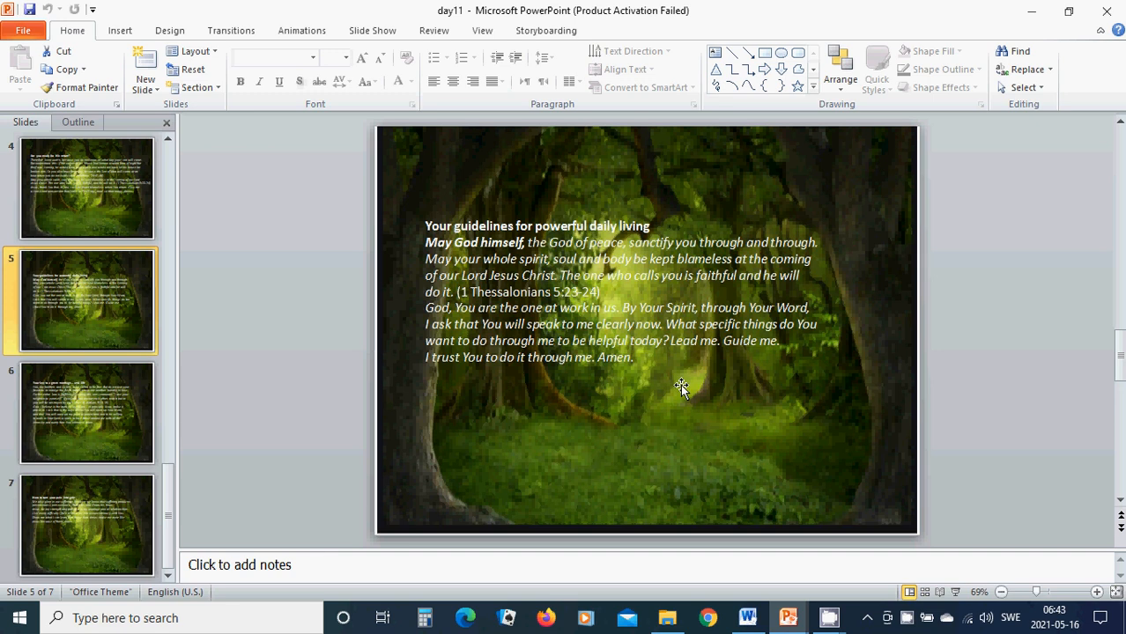
mouse_move(610, 374)
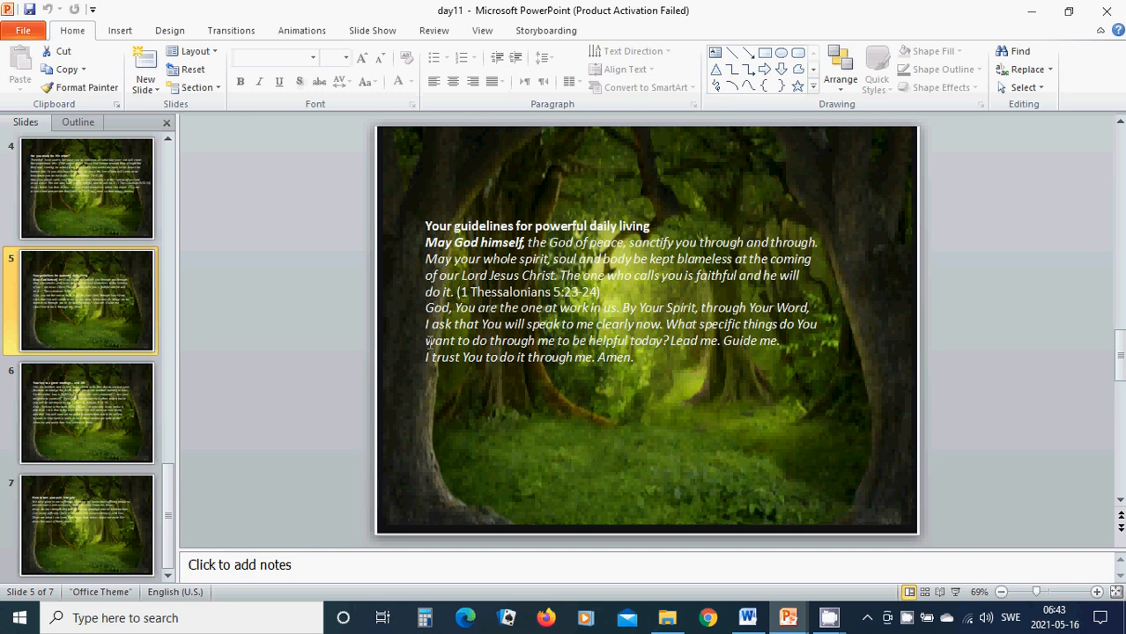
mouse_move(555, 342)
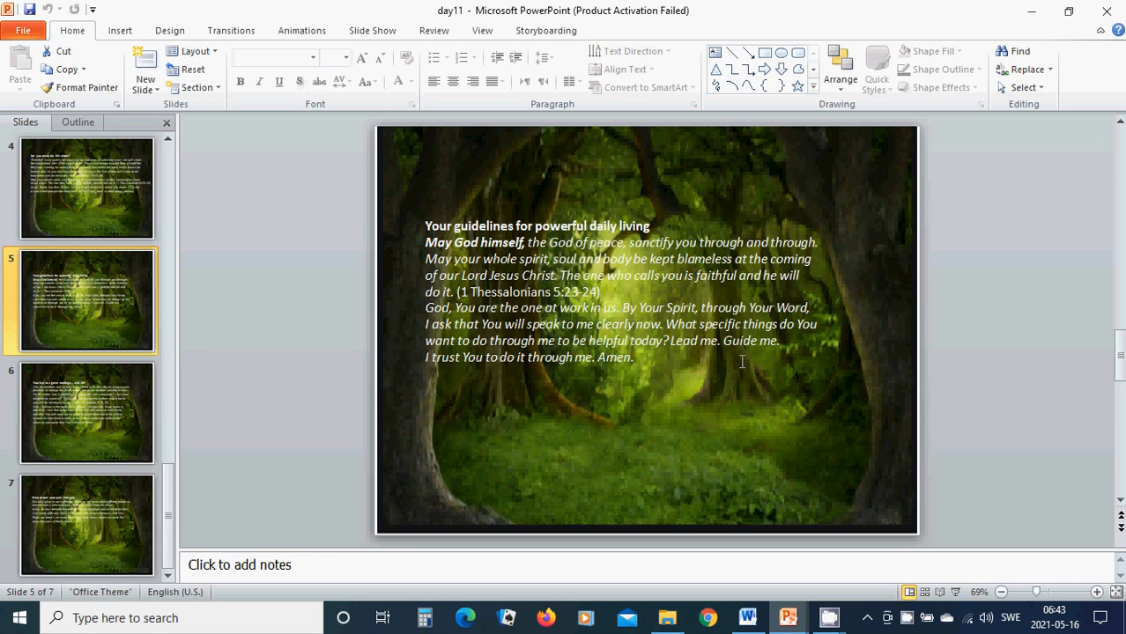
mouse_move(509, 354)
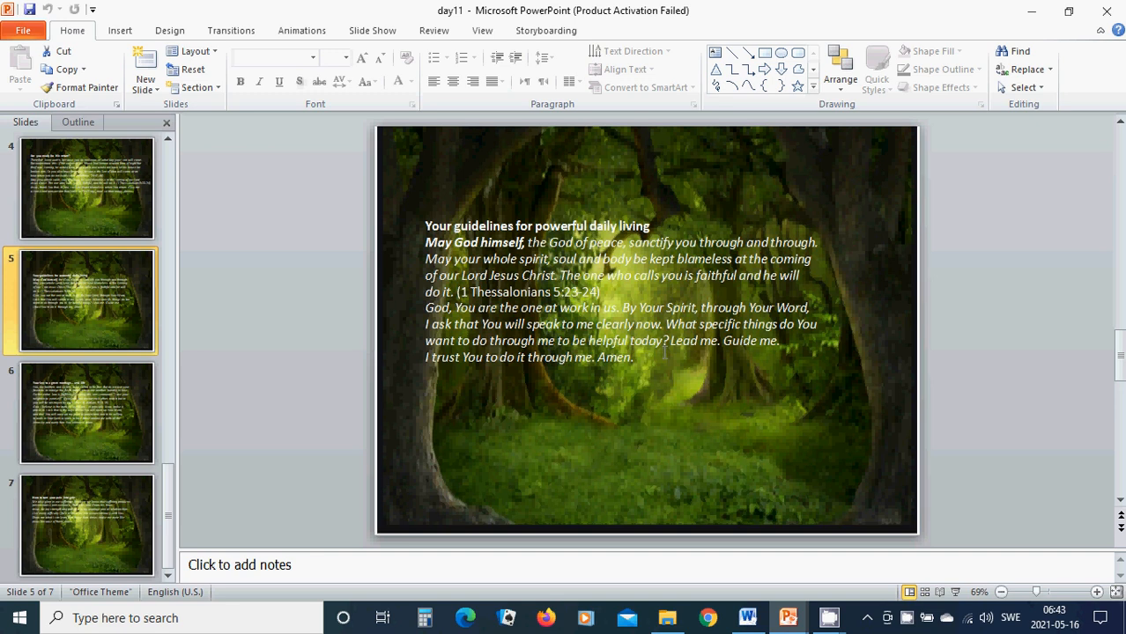
mouse_move(502, 407)
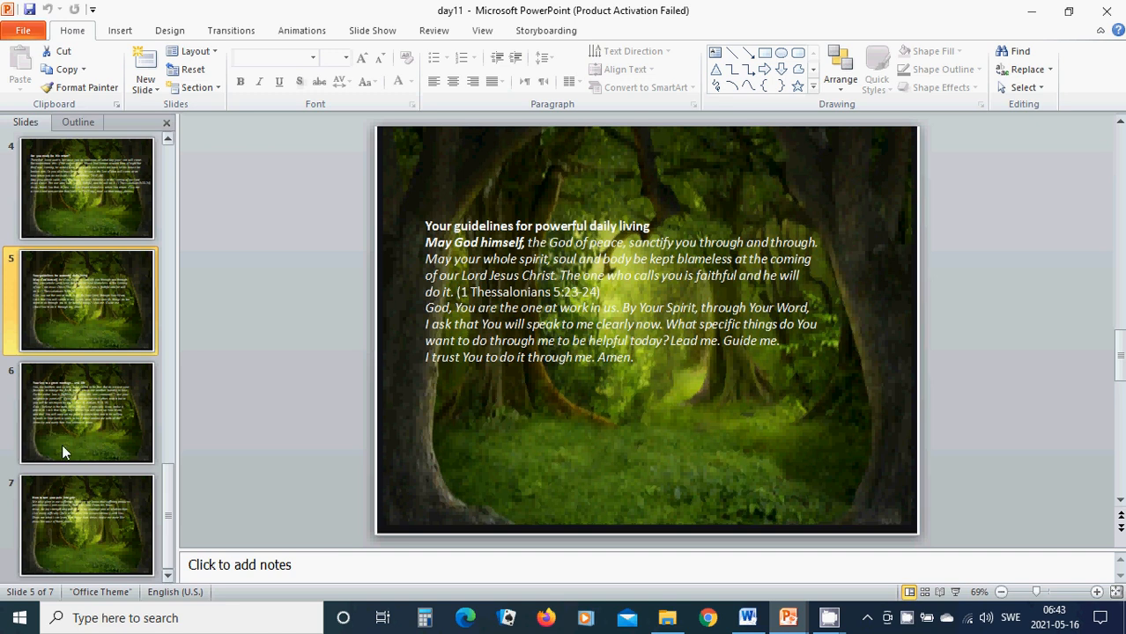
mouse_move(106, 423)
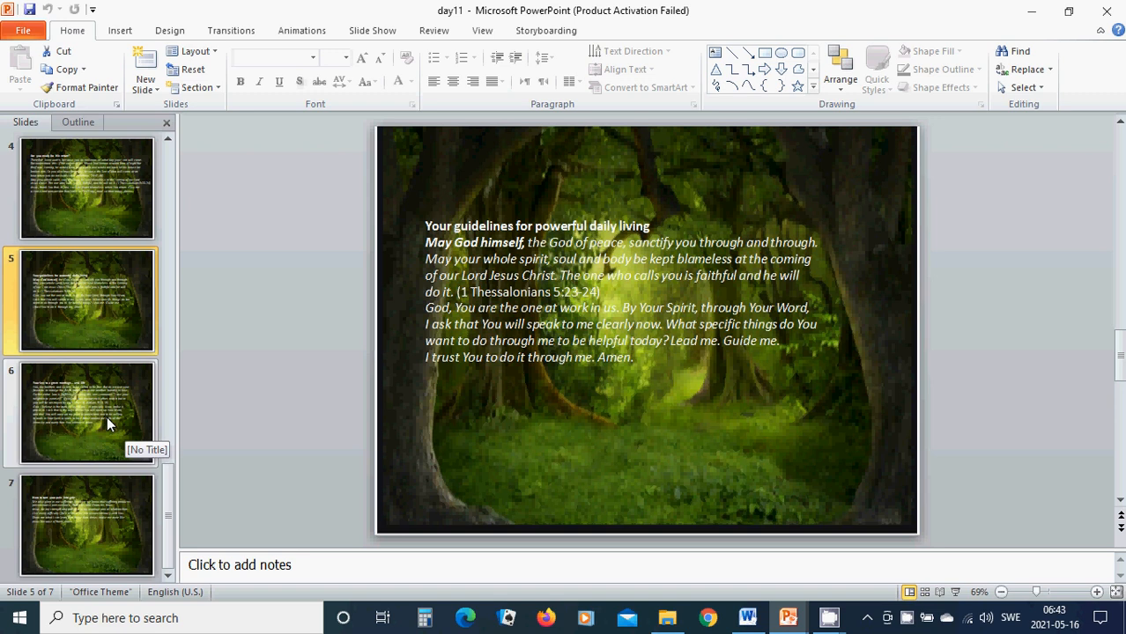
- Show slide 6, "Your key to a great marriage… and life", with Galatians 5:13-15
click(87, 413)
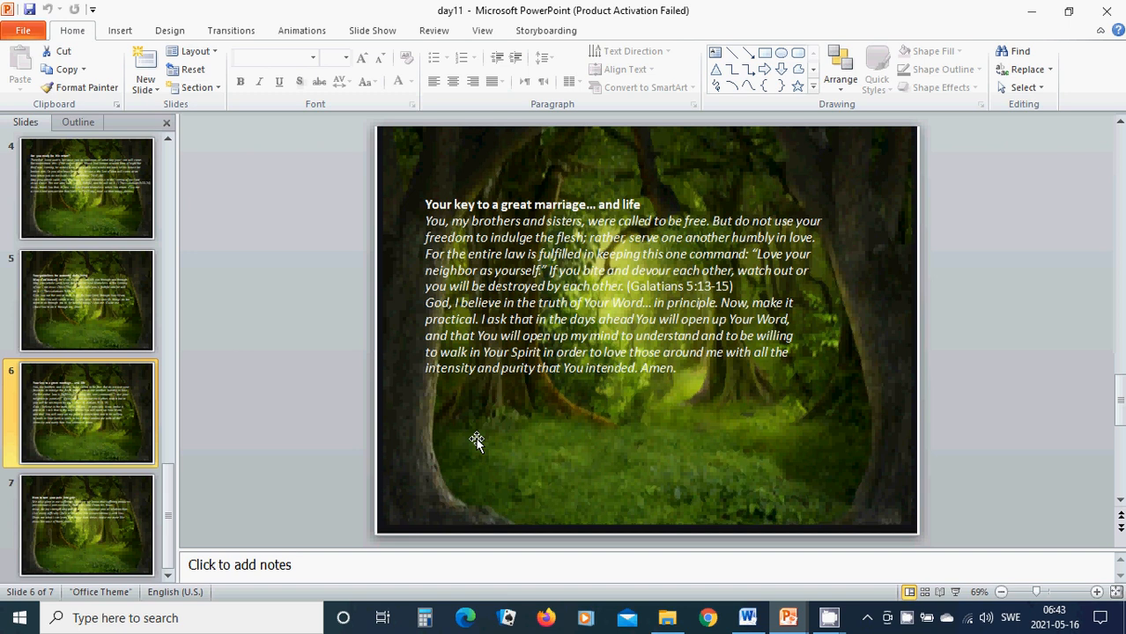
mouse_move(508, 429)
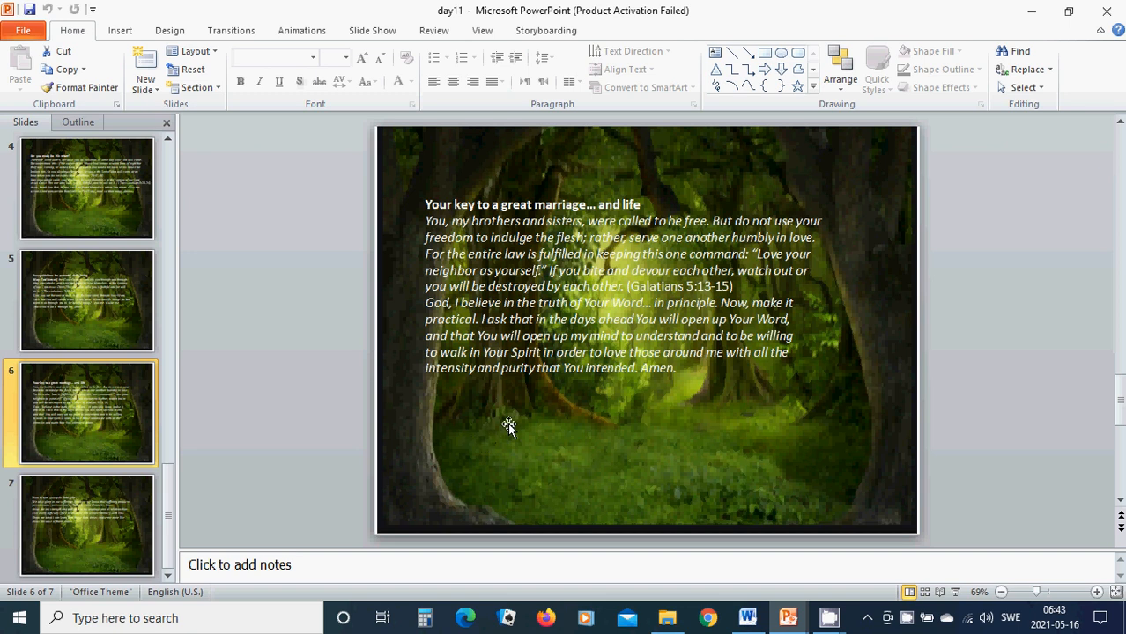
mouse_move(538, 418)
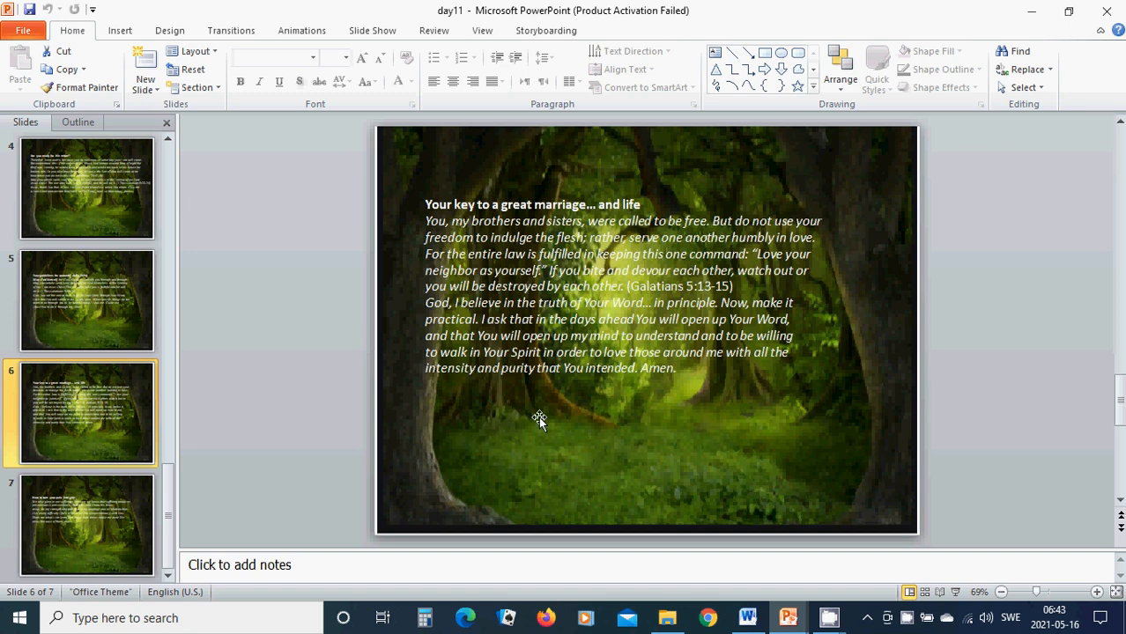
mouse_move(618, 389)
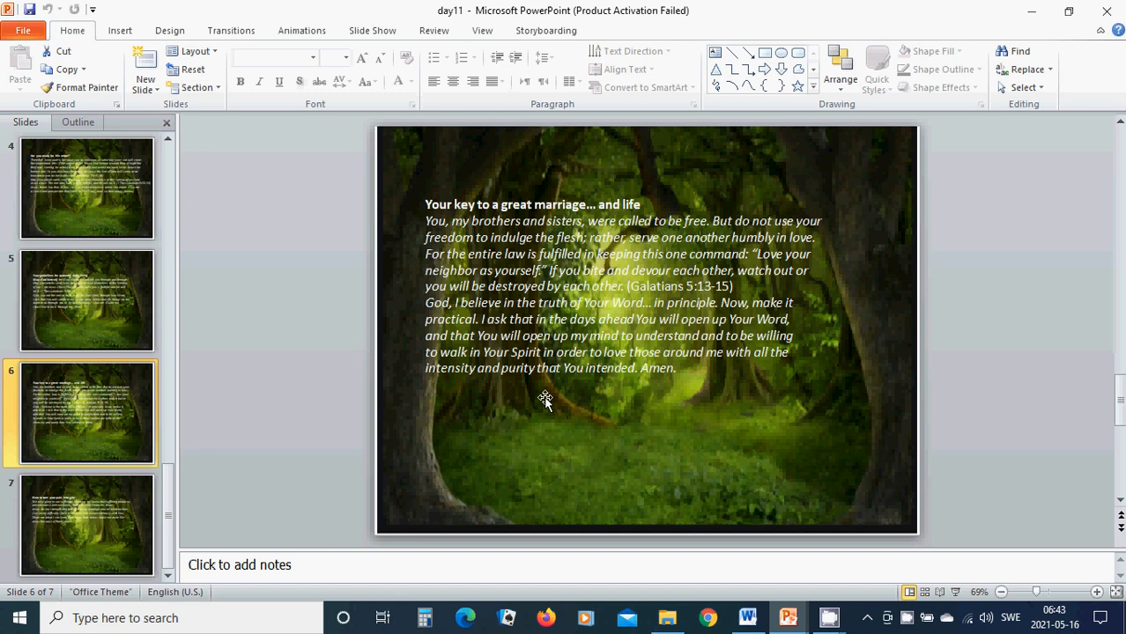
mouse_move(553, 397)
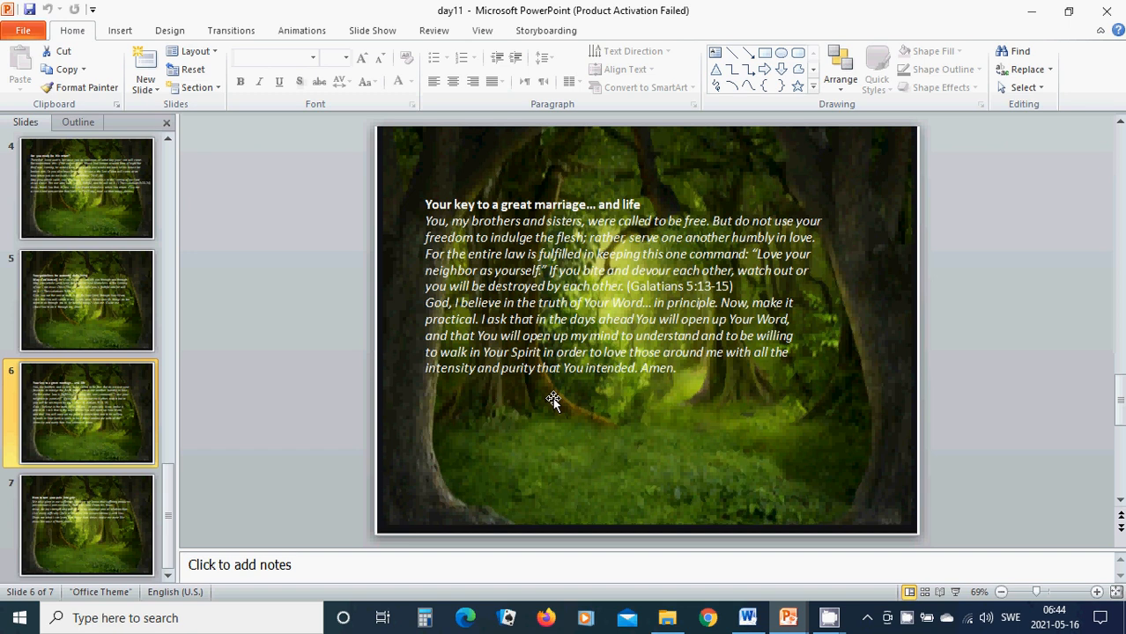
mouse_move(308, 496)
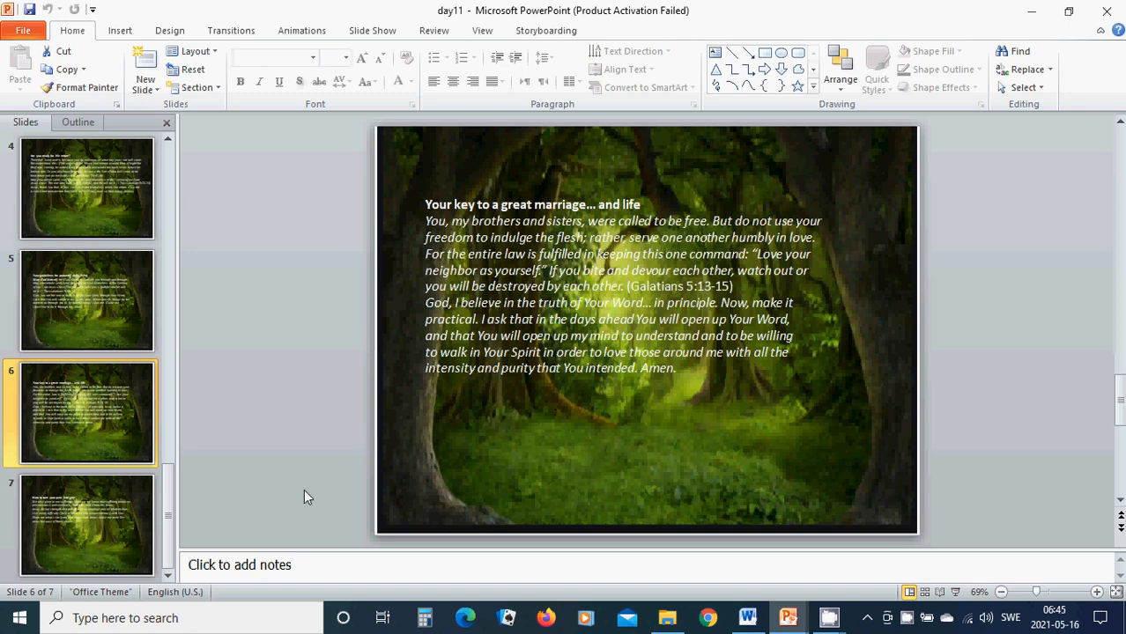
mouse_move(106, 535)
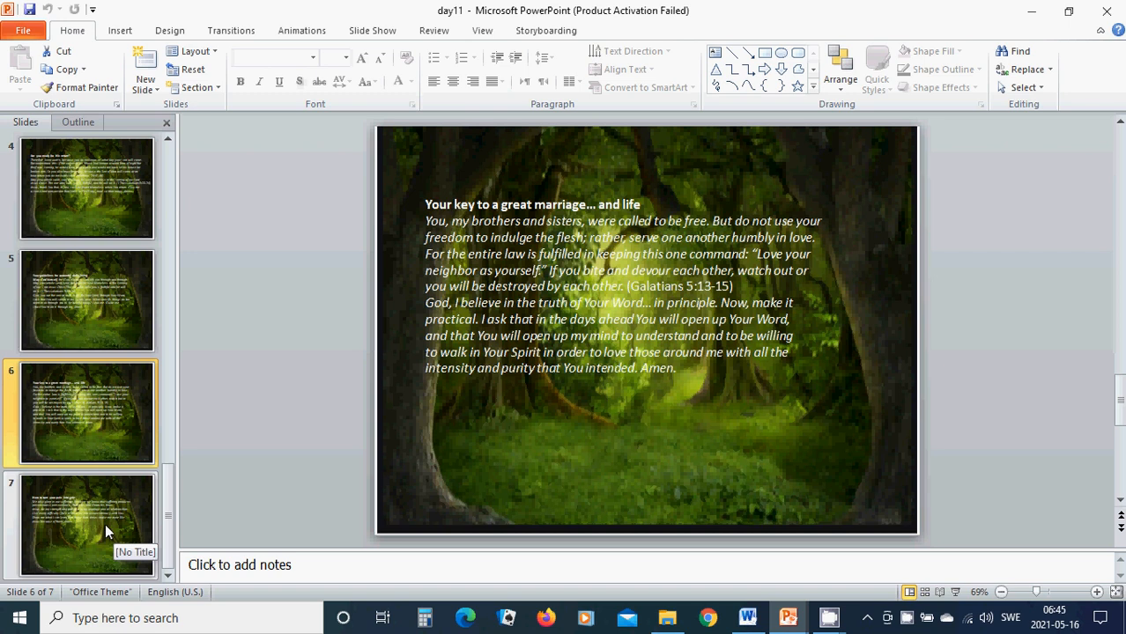
- Show the final slide 7, "How to turn your pain into gain", and its prayer
click(87, 524)
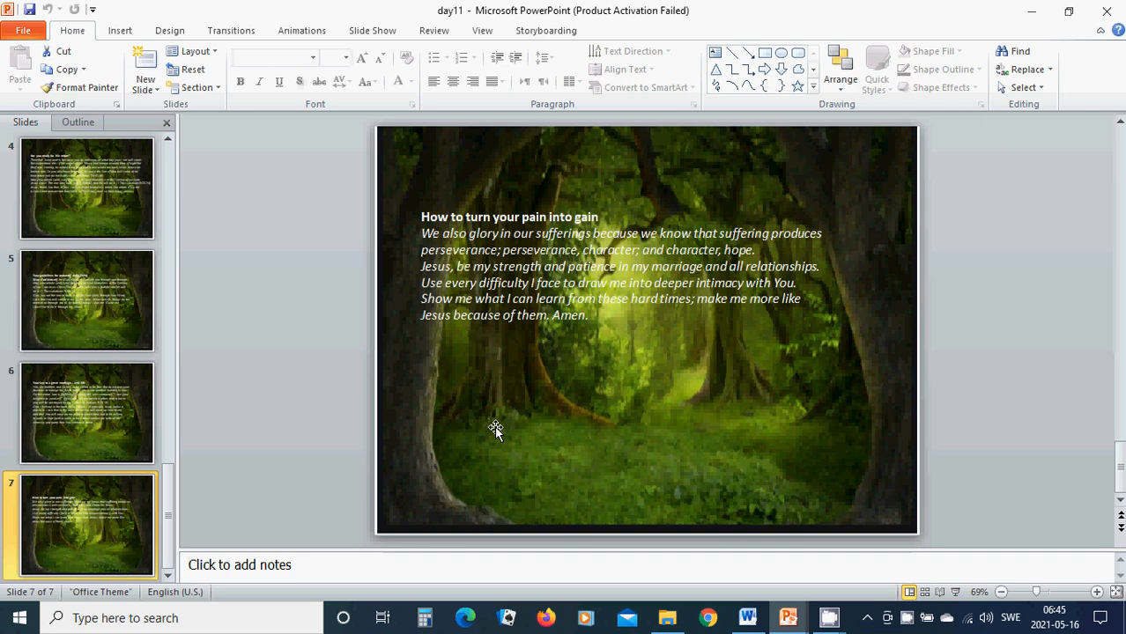
mouse_move(572, 410)
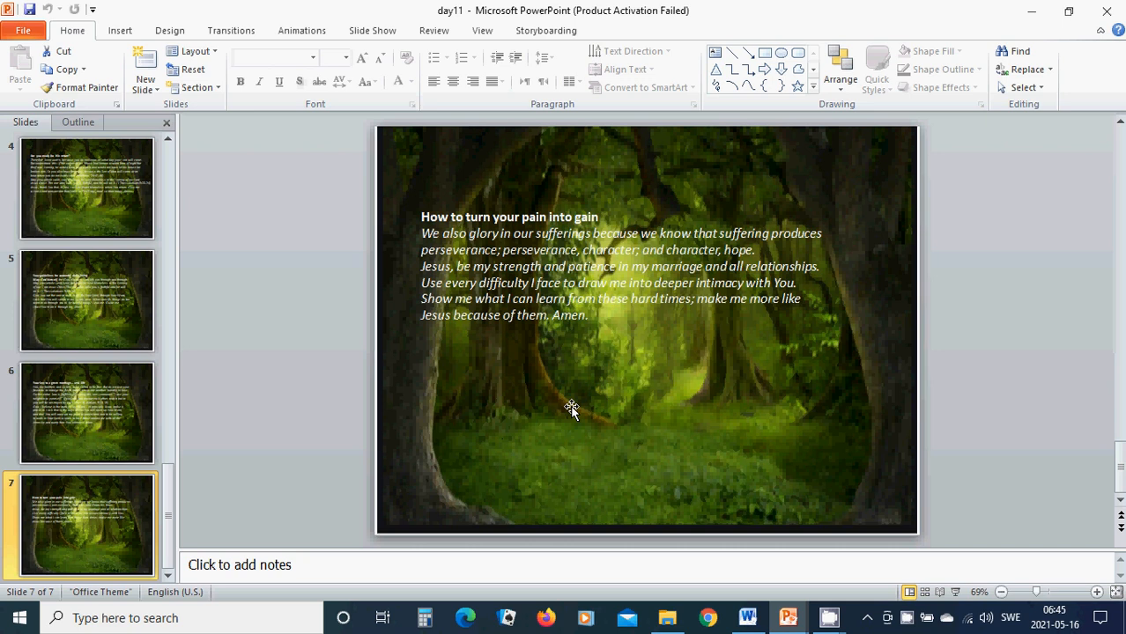
mouse_move(631, 353)
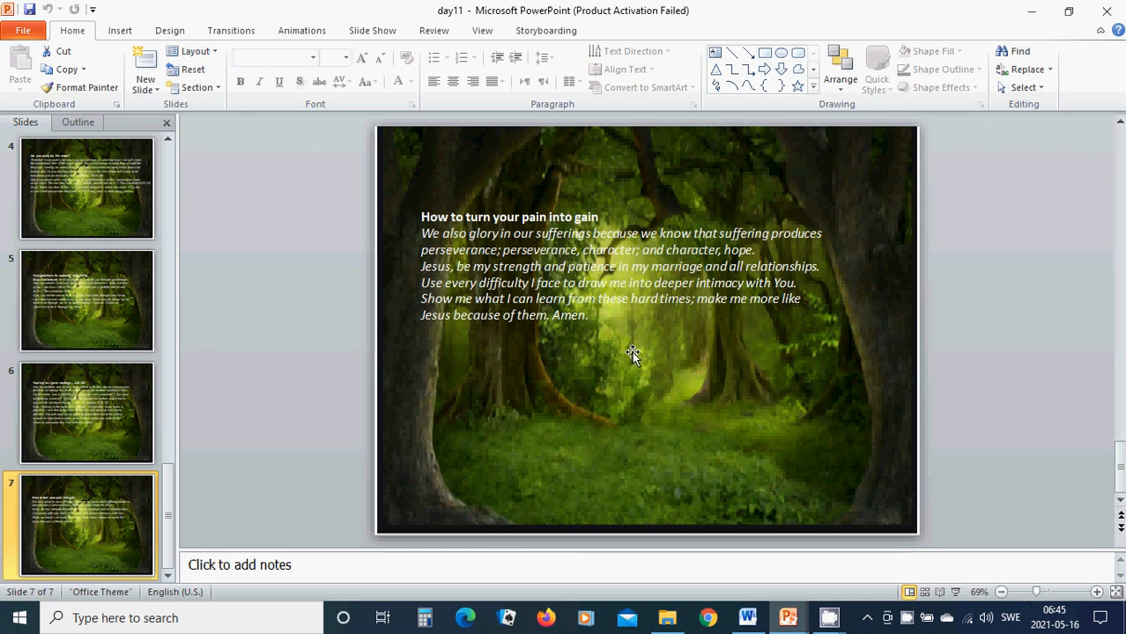
mouse_move(594, 364)
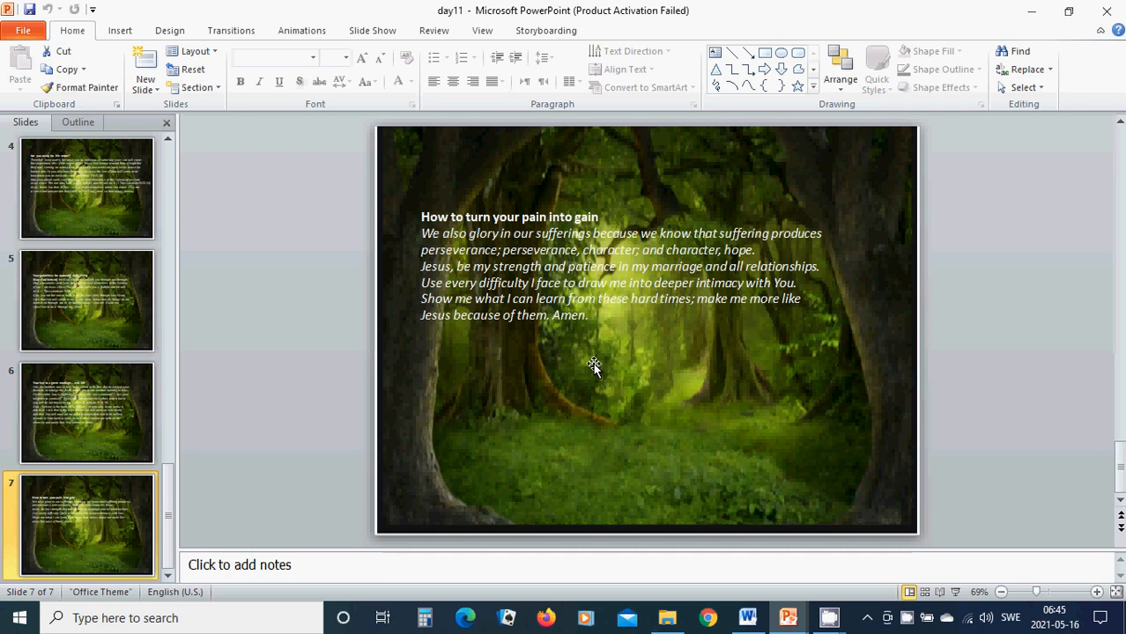
mouse_move(577, 370)
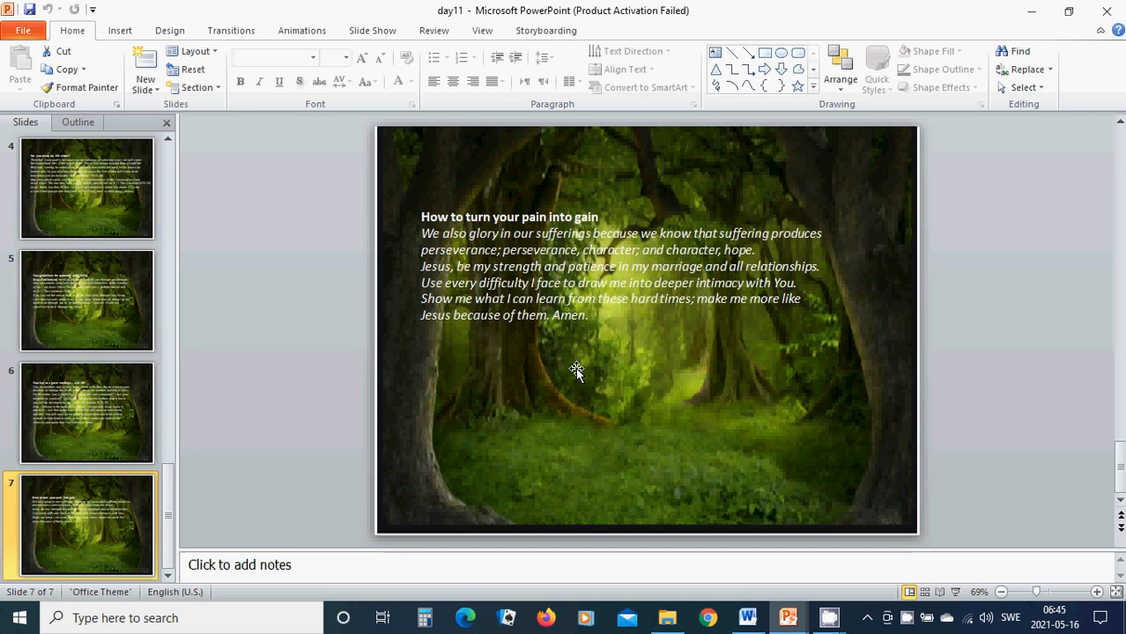
mouse_move(598, 359)
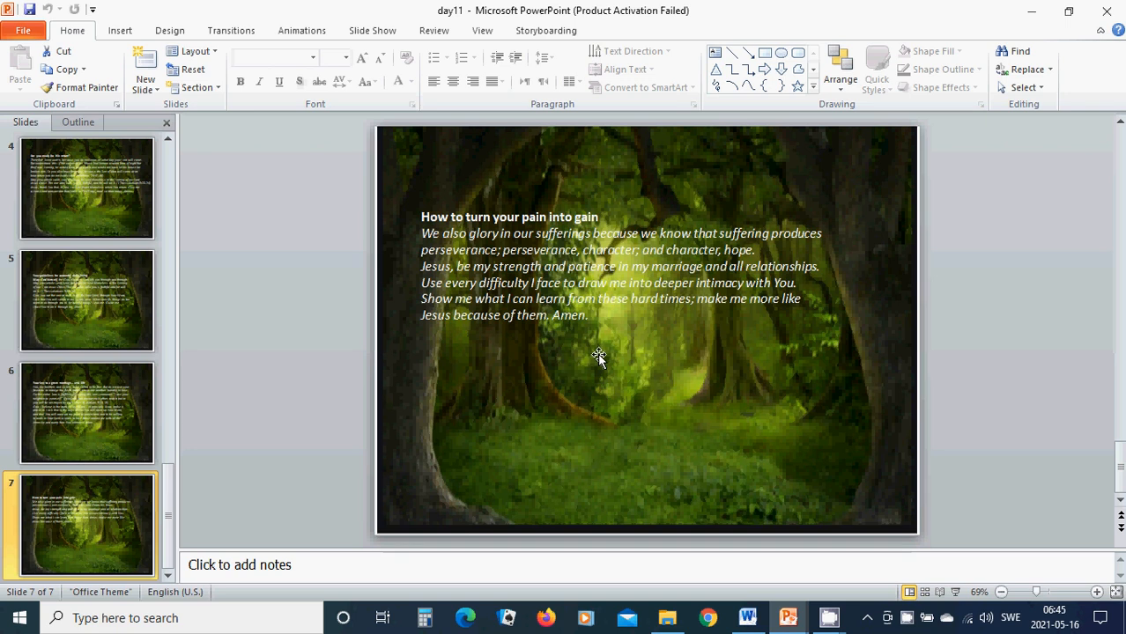
mouse_move(658, 338)
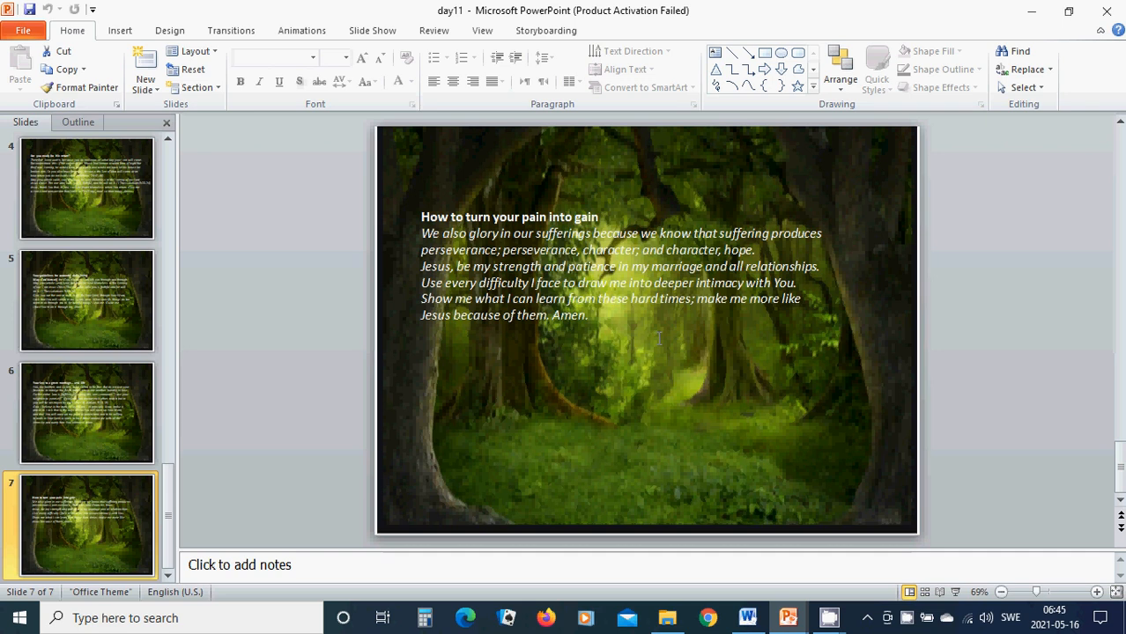
mouse_move(521, 351)
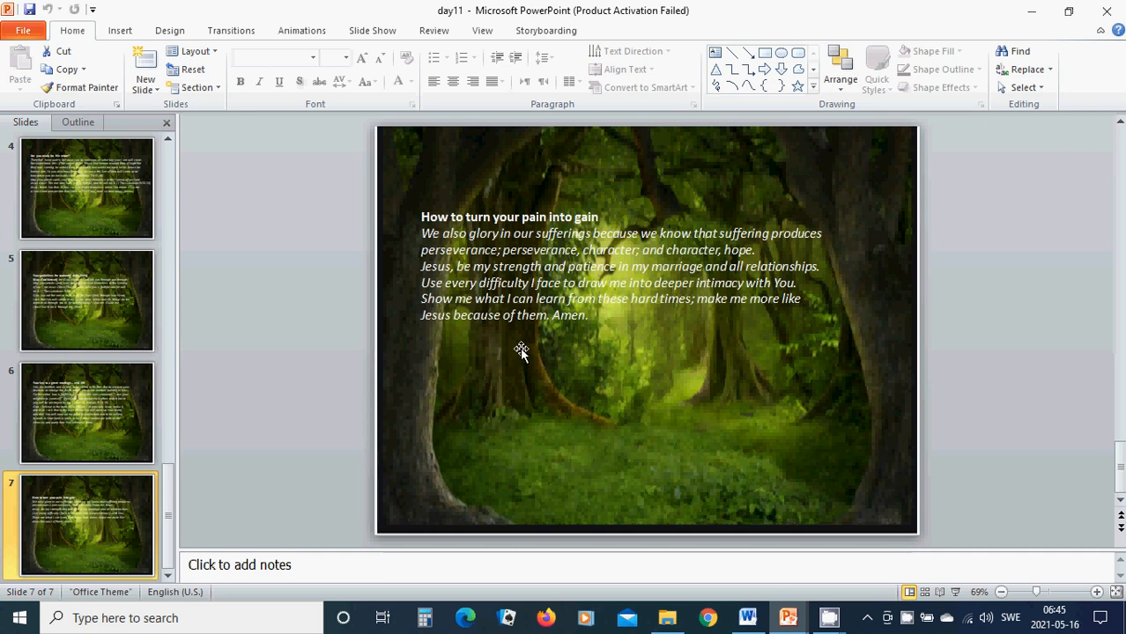
mouse_move(604, 345)
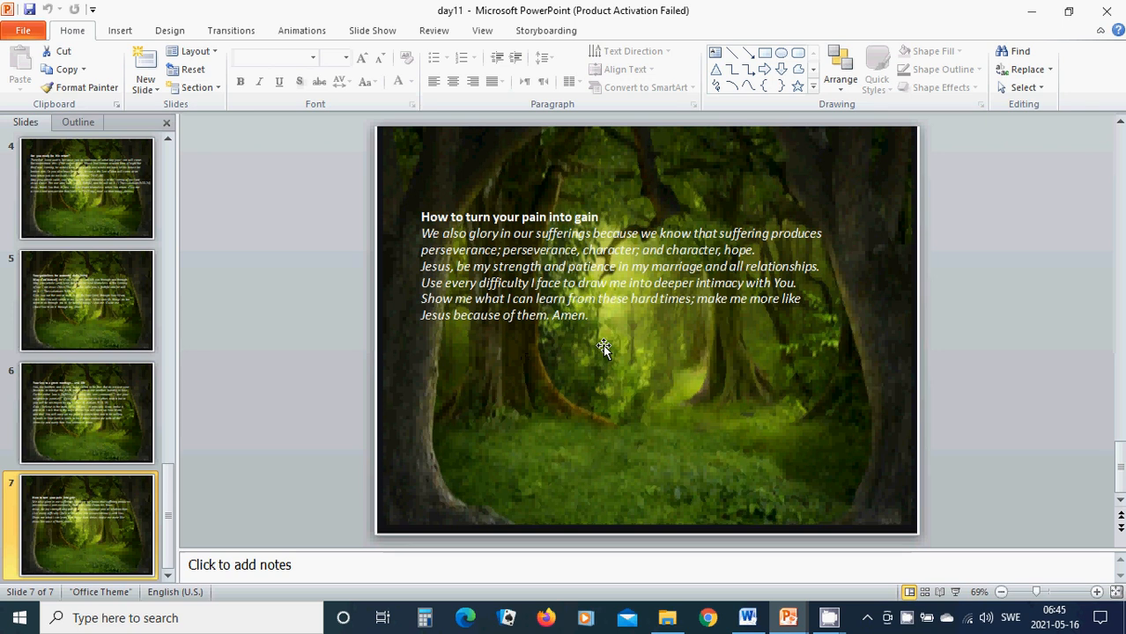
mouse_move(532, 343)
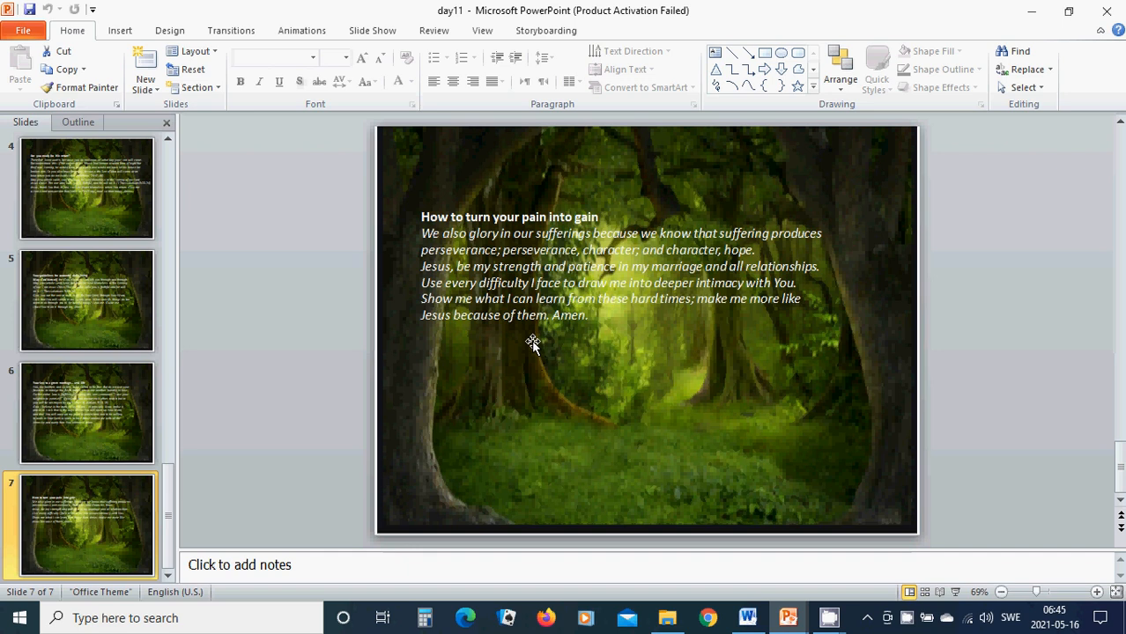
mouse_move(784, 590)
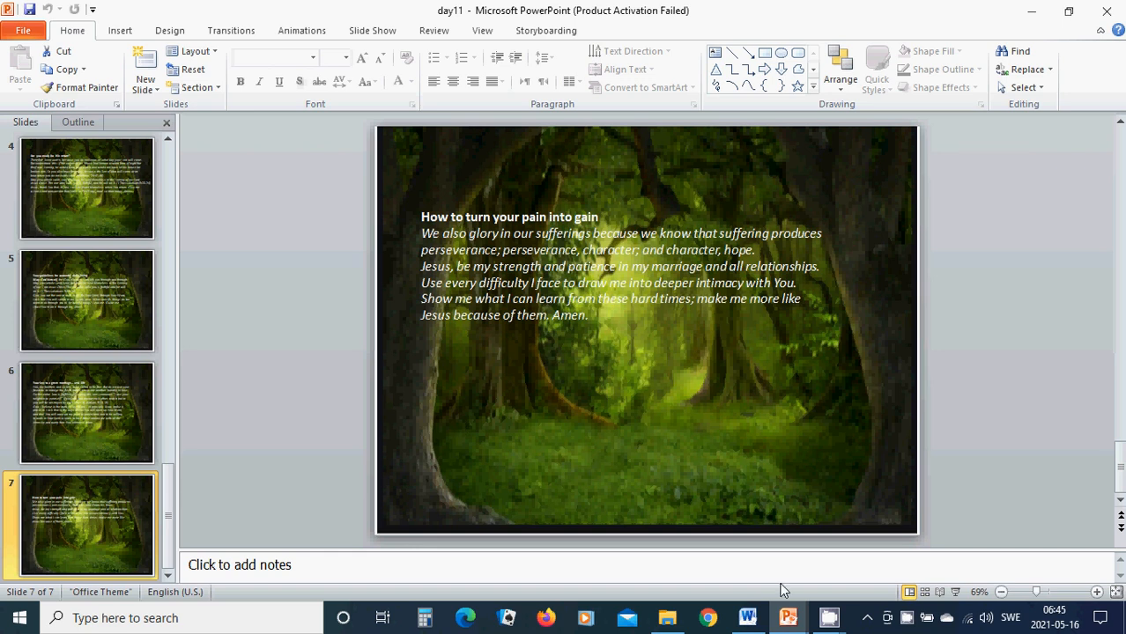